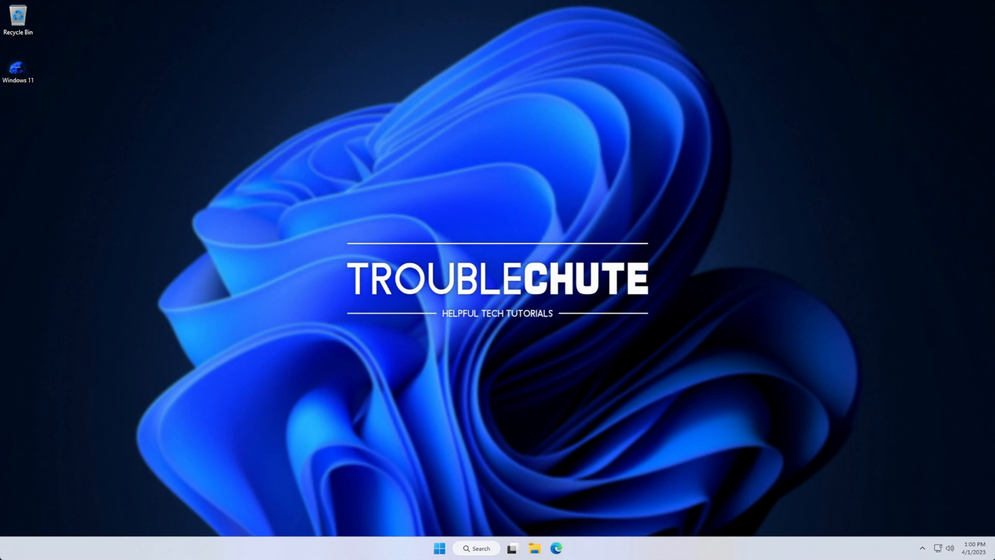
# Restart the computer from the Start menu's power options.
pyautogui.click(439, 548)
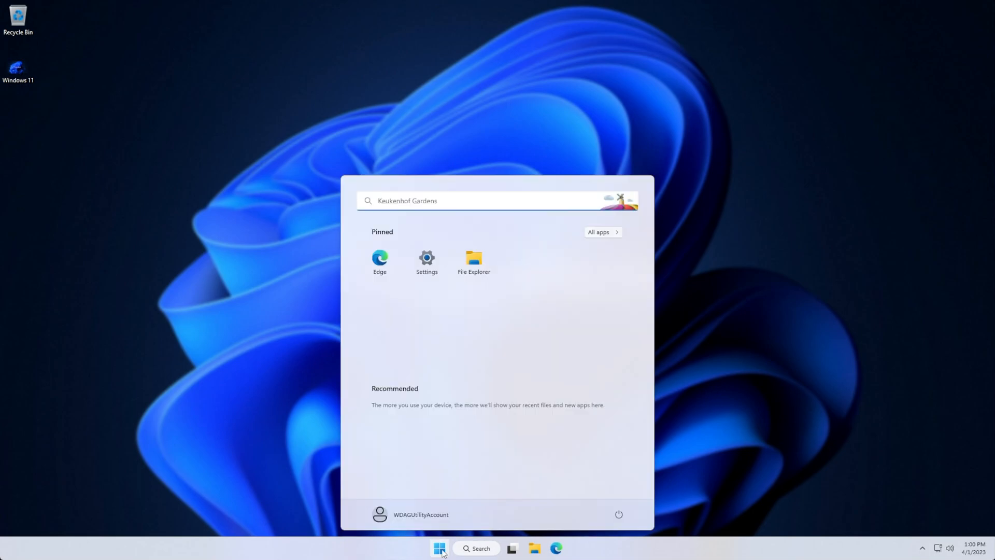
pyautogui.click(618, 514)
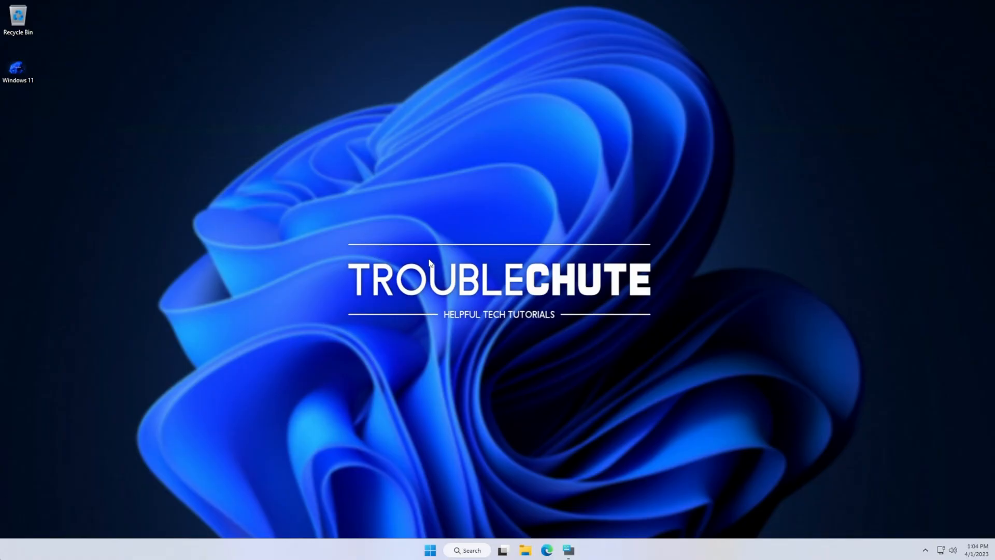
pyautogui.moveTo(458, 310)
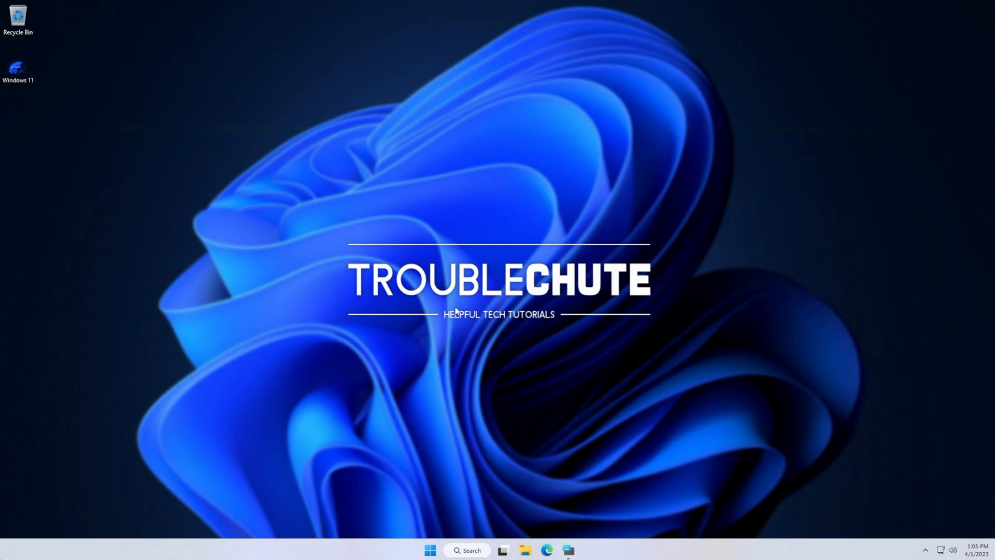
pyautogui.moveTo(430, 304)
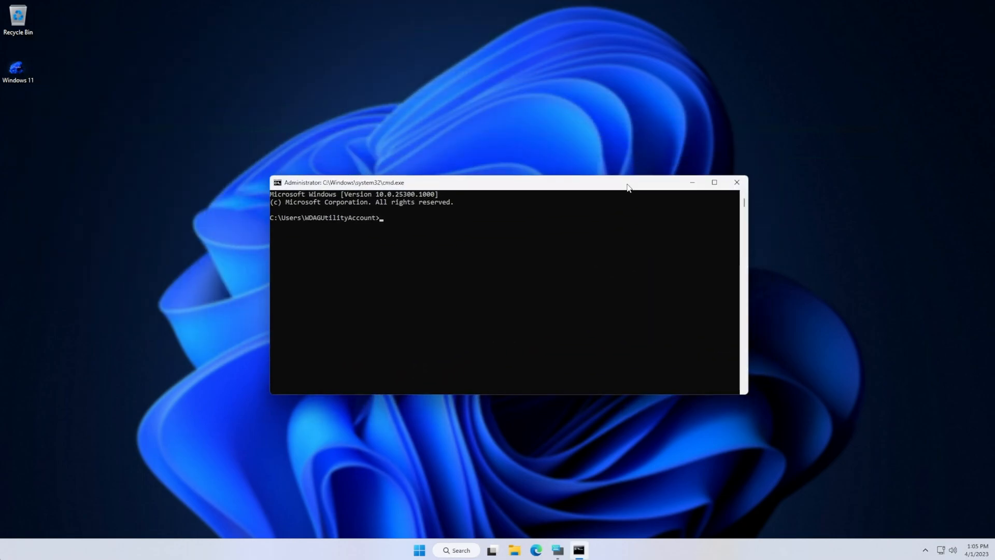
# Restart with shutdown /r from the admin Command Prompt, then again from the Run dialog.
pyautogui.write('shutdown /r')
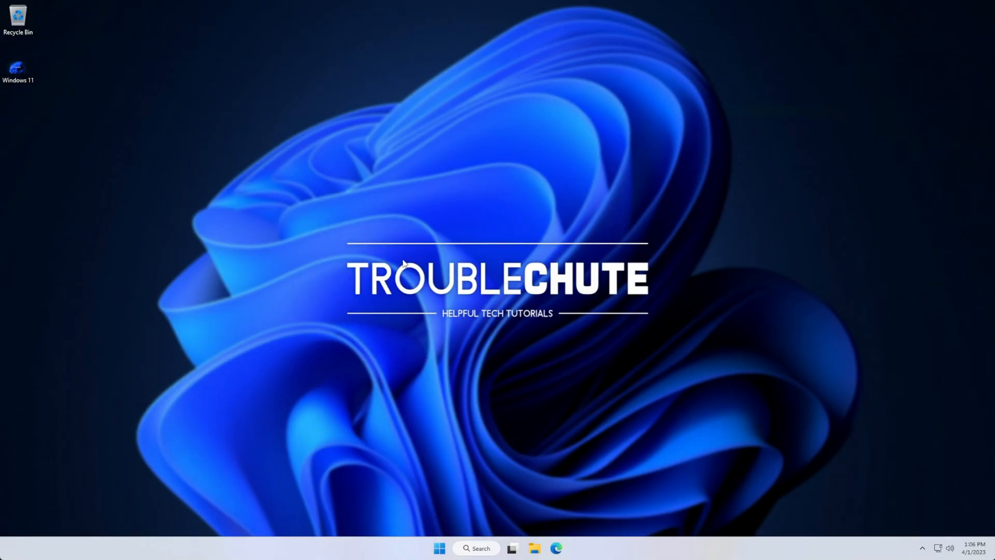
pyautogui.moveTo(531, 247)
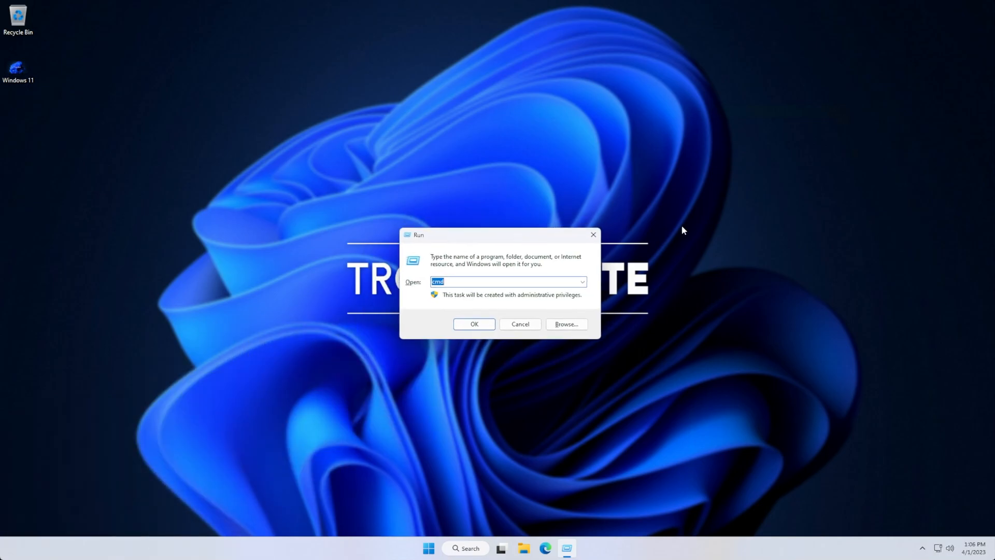
pyautogui.write('shutdown /r')
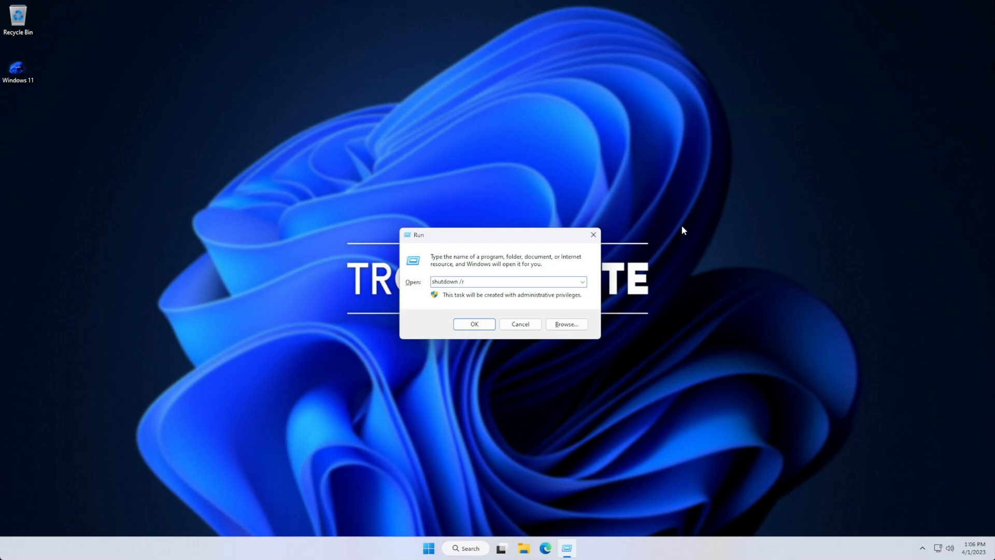
pyautogui.click(474, 323)
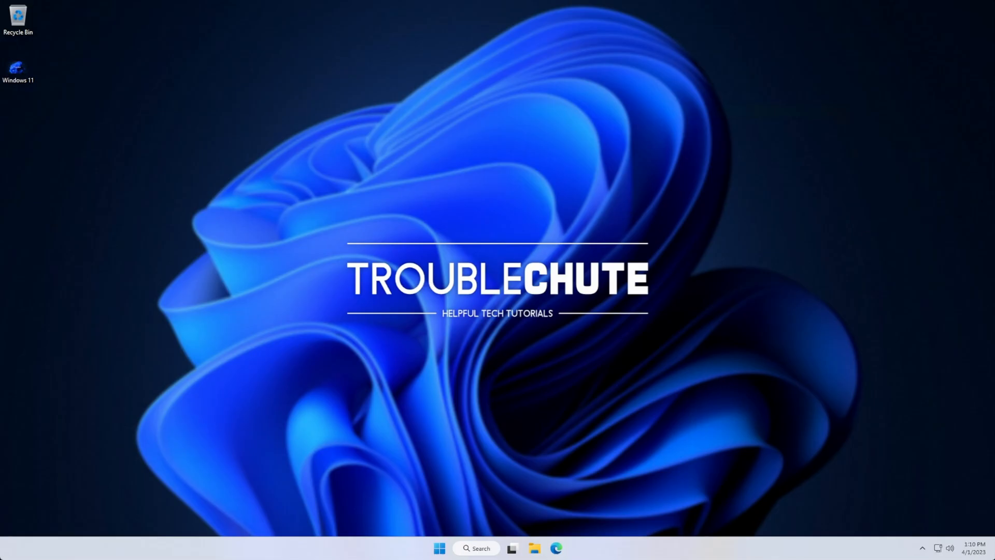
pyautogui.moveTo(497, 314)
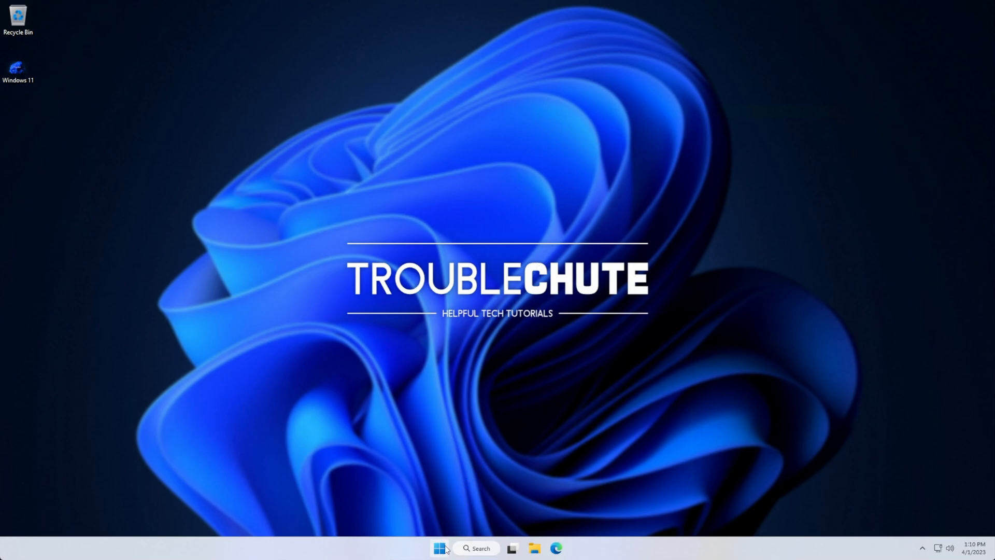
# Launch Windows PowerShell as administrator from Start search.
pyautogui.write('powershel')
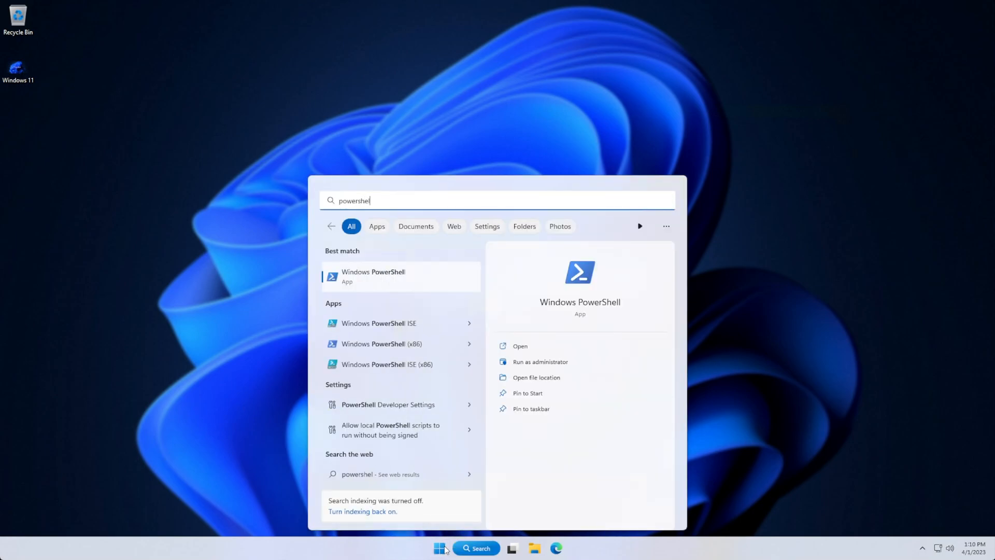
pyautogui.click(539, 360)
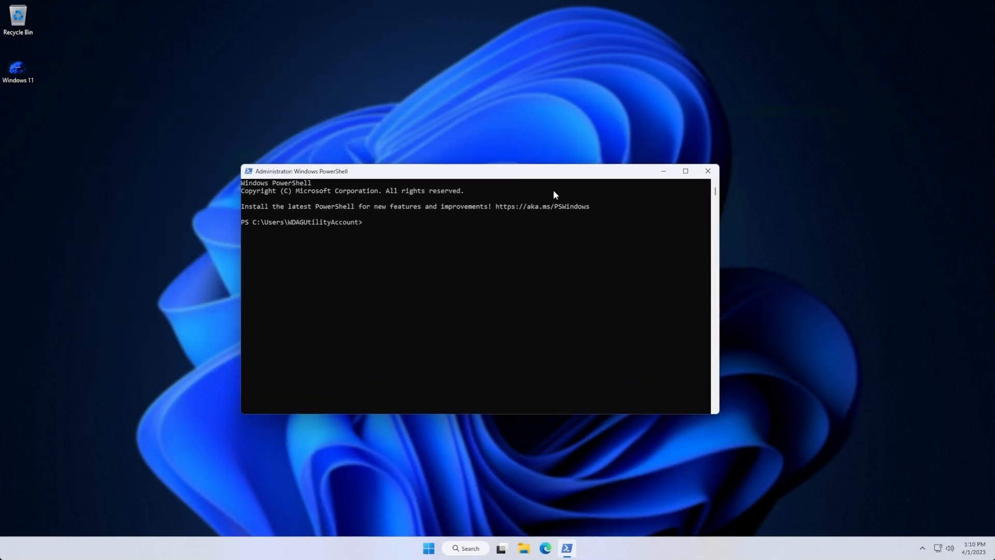
# Discard the mistyped shutdown command and enter Restart-Computer at the prompt.
pyautogui.write('shutown /')
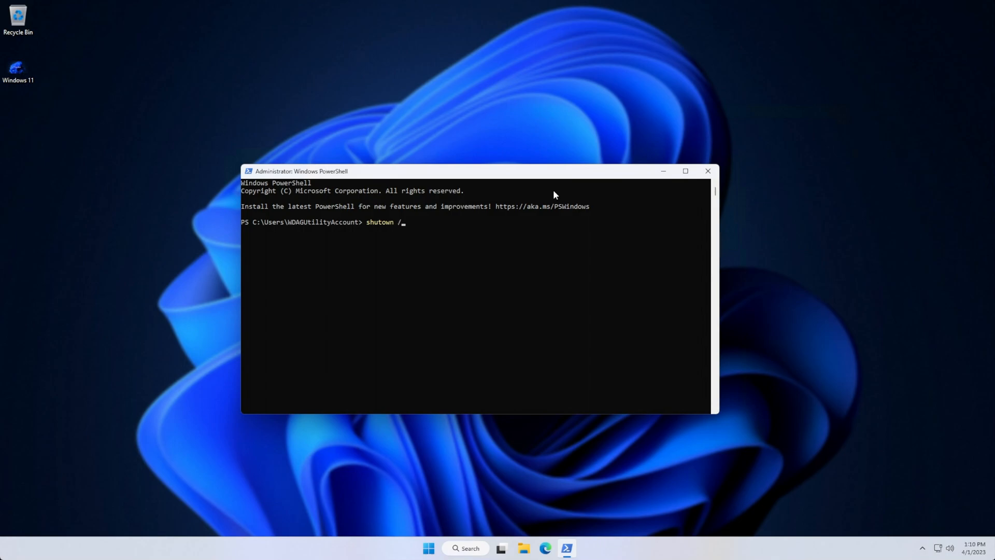
pyautogui.press('Escape')
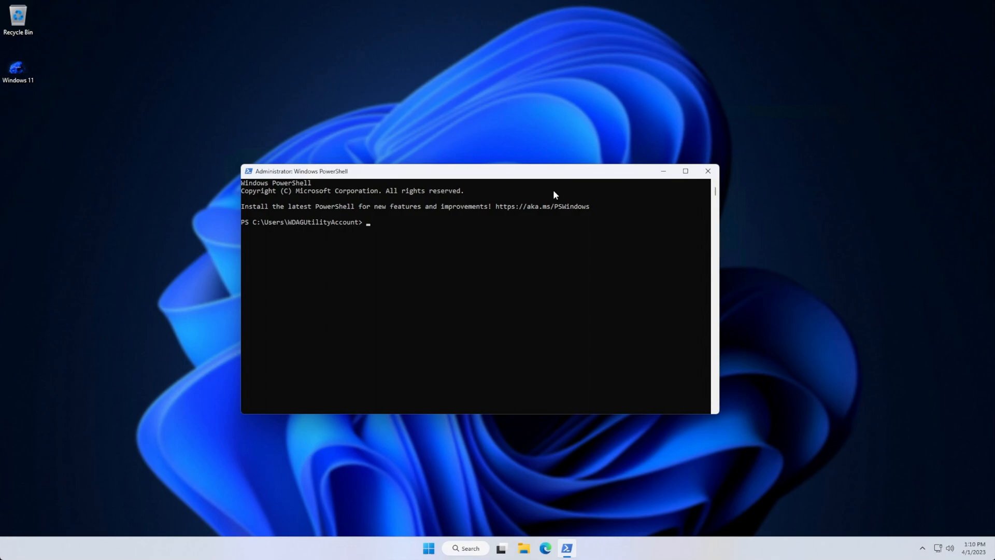
pyautogui.write('Restart')
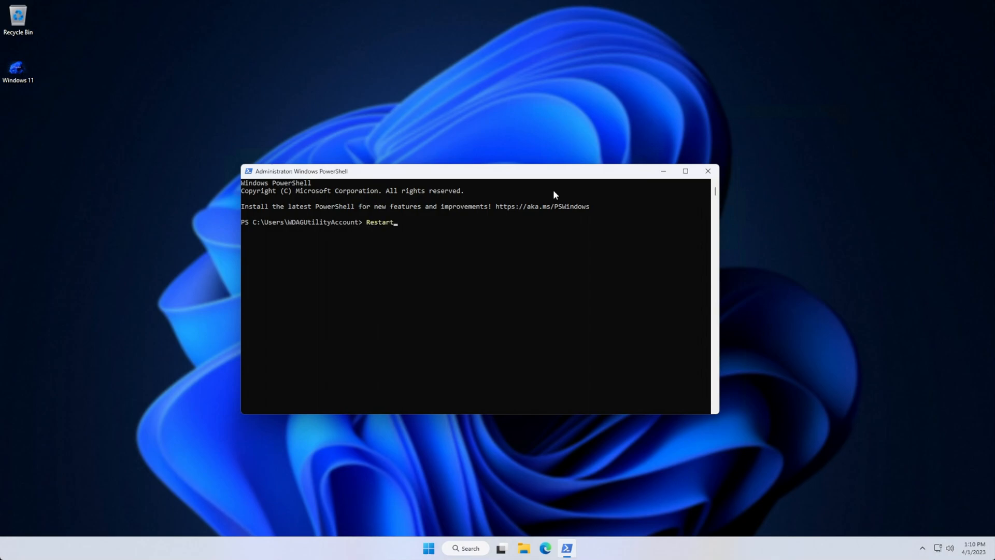
pyautogui.write('-Computer')
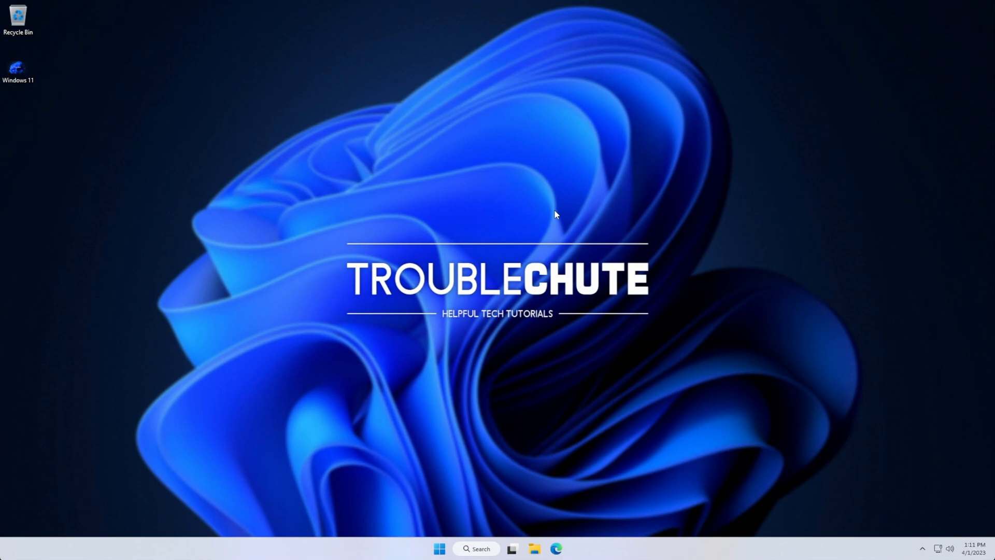
pyautogui.moveTo(300, 335)
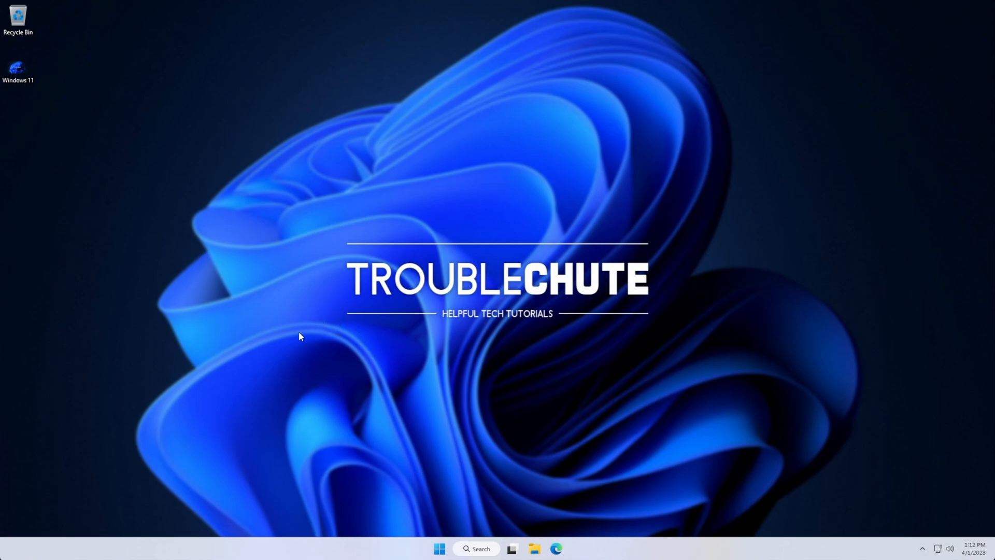
pyautogui.moveTo(482, 427)
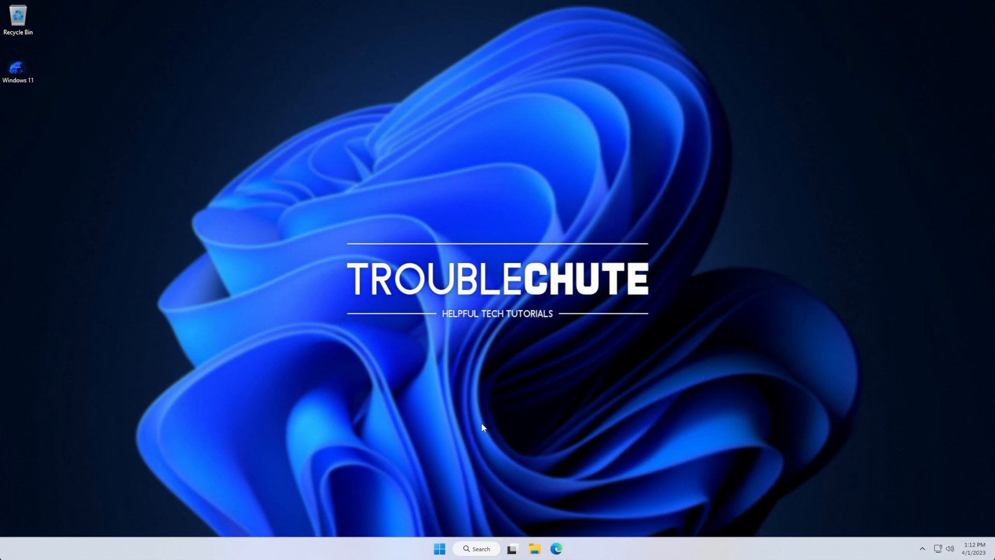
pyautogui.moveTo(463, 467)
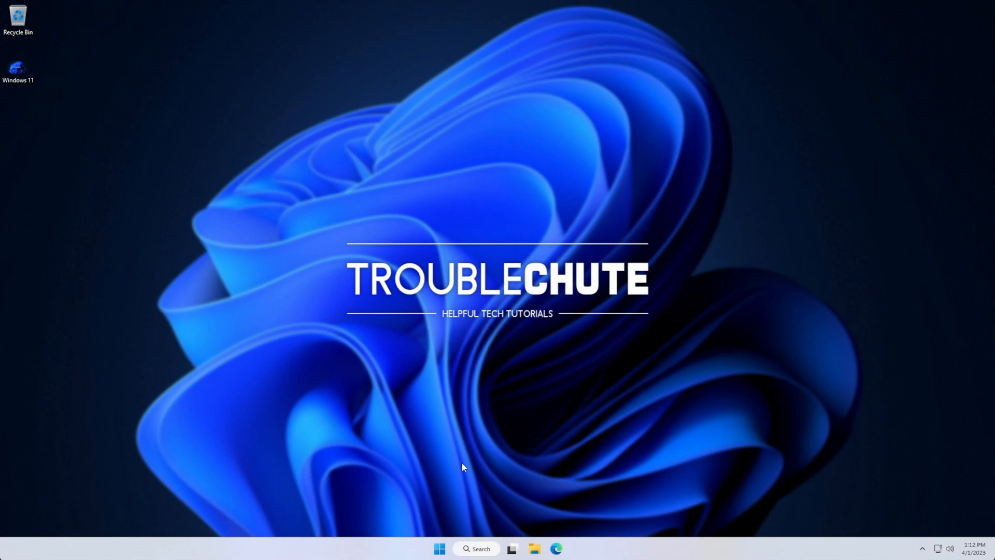
pyautogui.moveTo(445, 482)
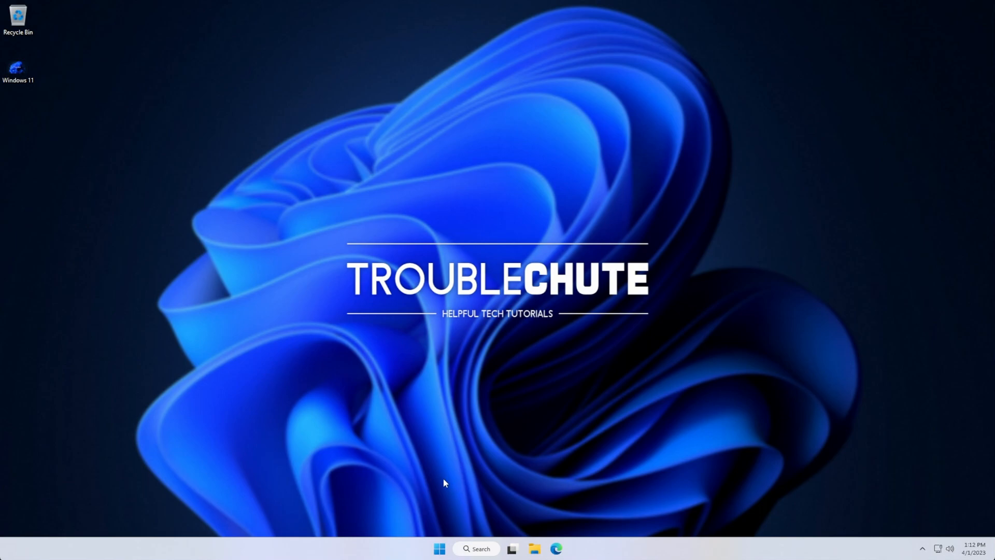
pyautogui.moveTo(409, 505)
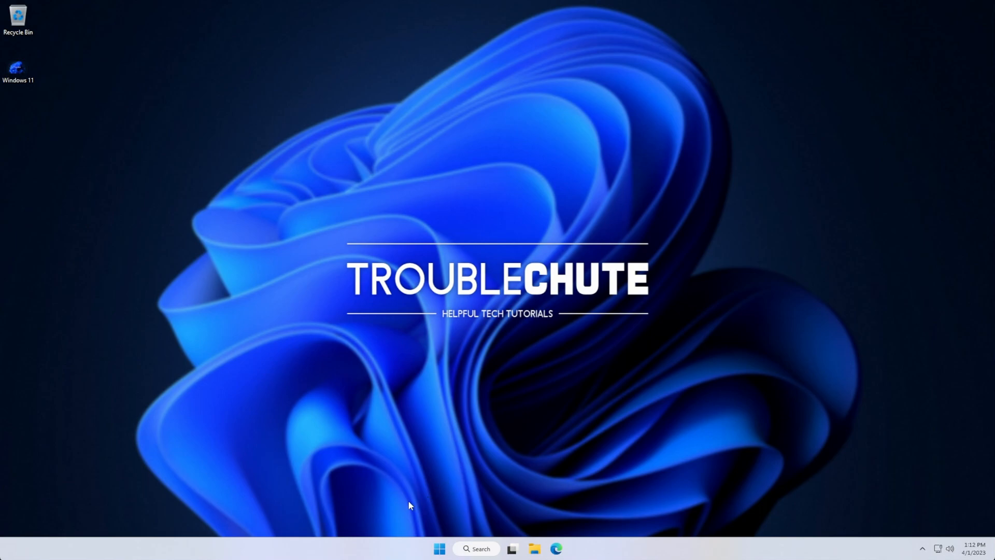
pyautogui.moveTo(405, 499)
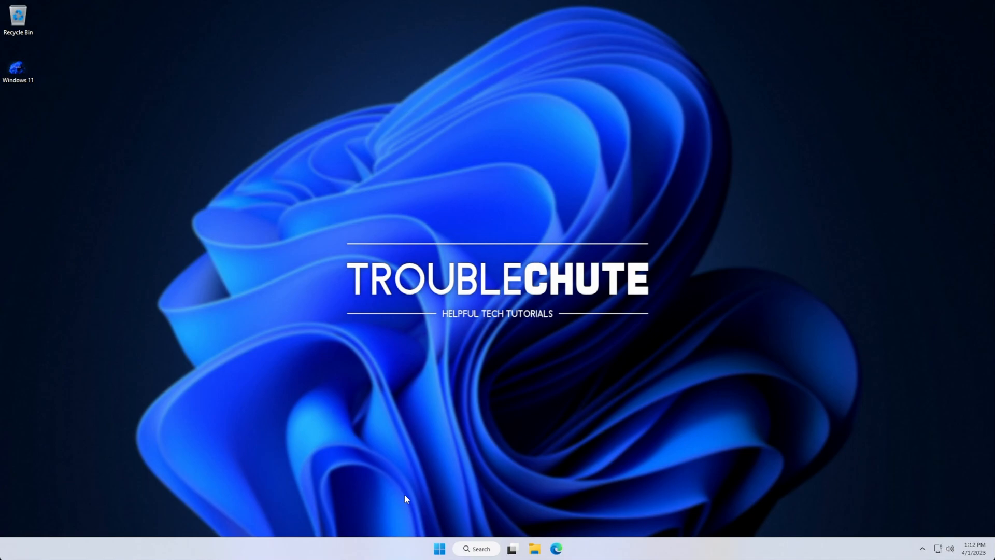
pyautogui.moveTo(438, 430)
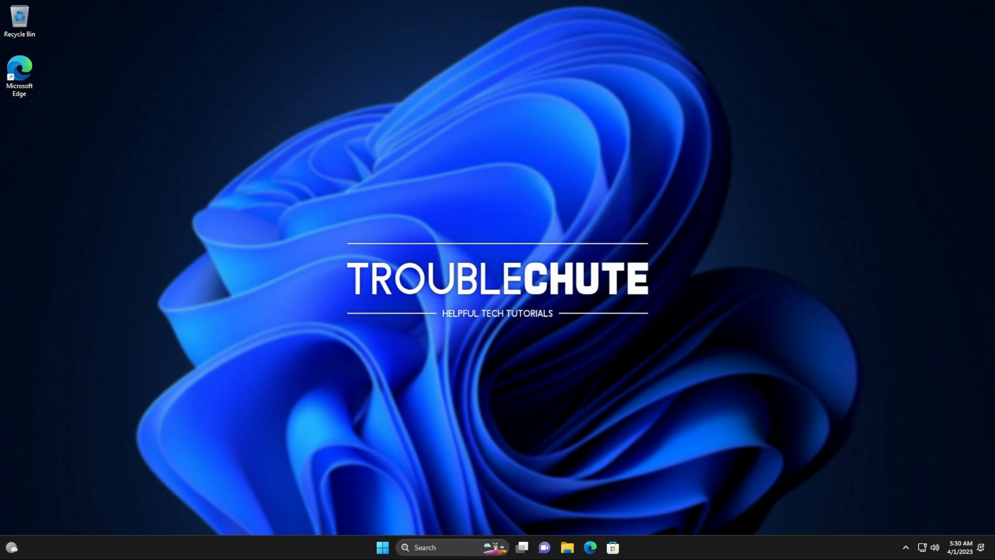
pyautogui.moveTo(196, 242)
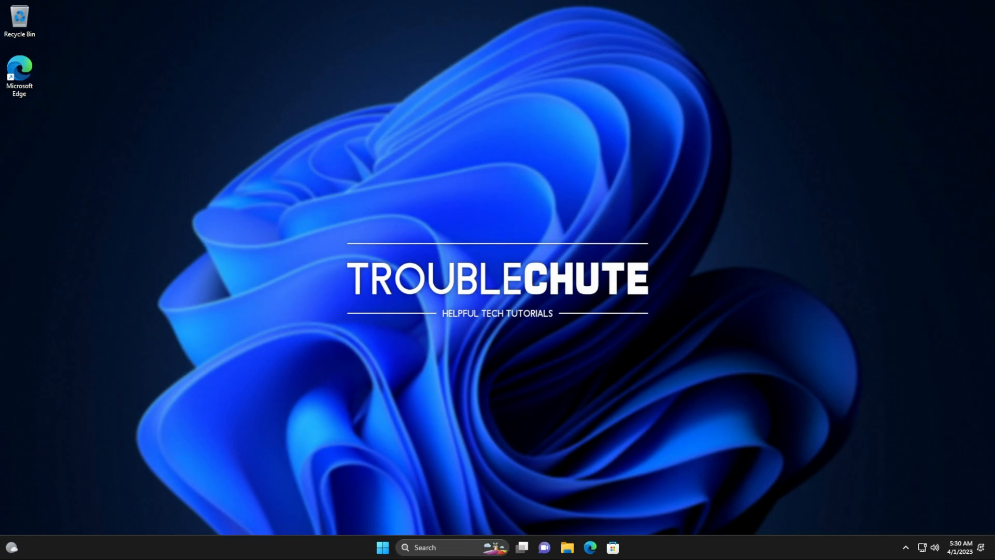
# Restart from the Ctrl+Alt+Del security screen's power icon.
pyautogui.press('ctrl+alt+delete')
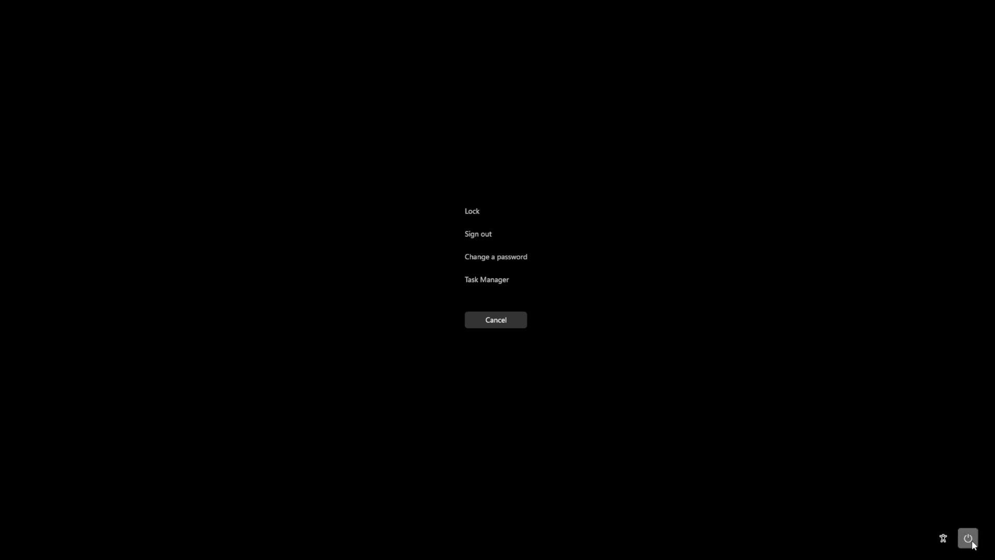
pyautogui.click(967, 538)
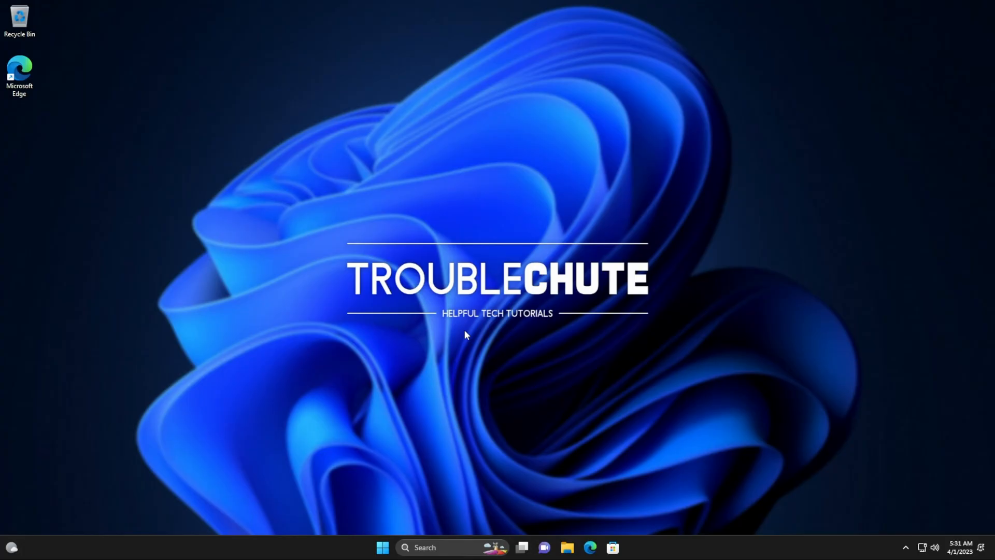
pyautogui.moveTo(436, 336)
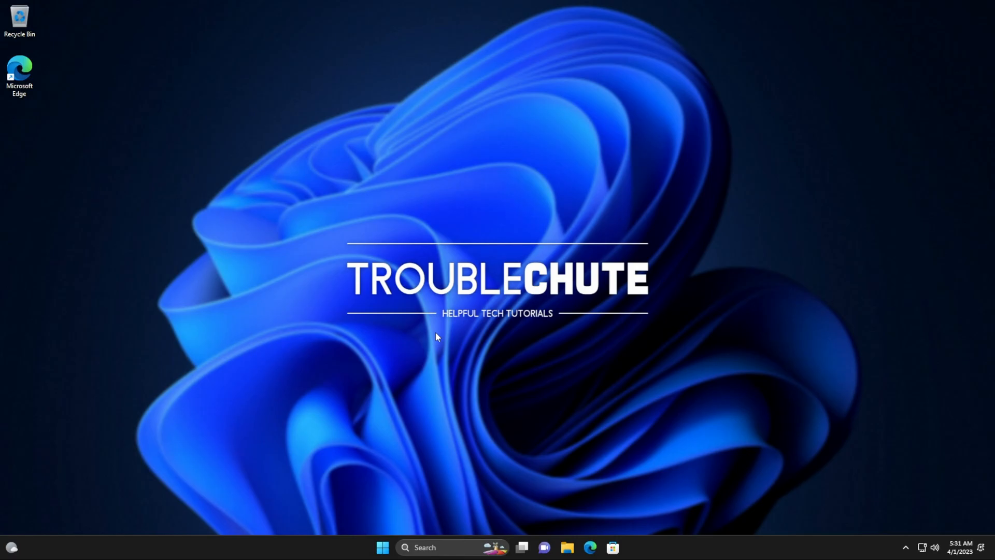
# Launch Command Prompt with administrator rights, approving the UAC prompt.
pyautogui.write('c')
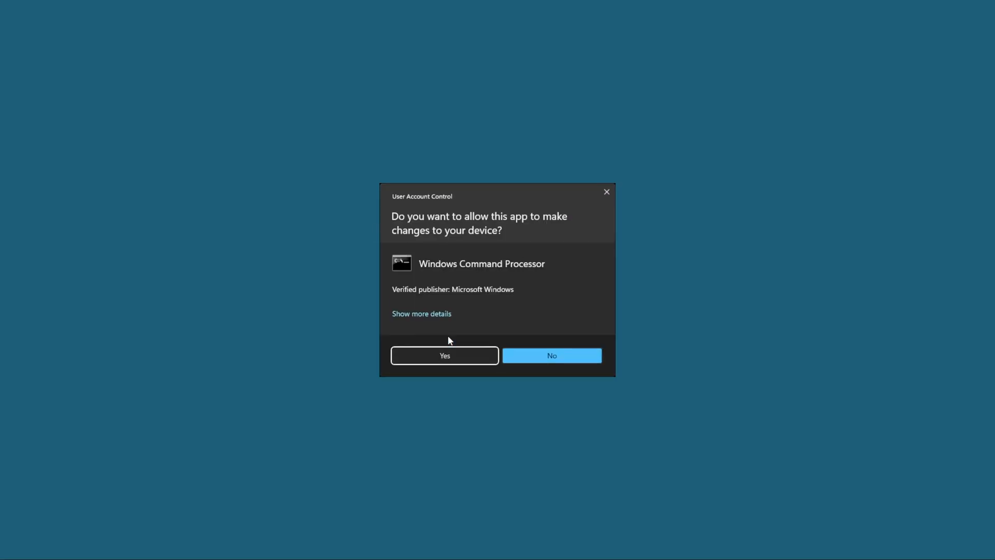
pyautogui.click(445, 356)
pyautogui.write('wmic os')
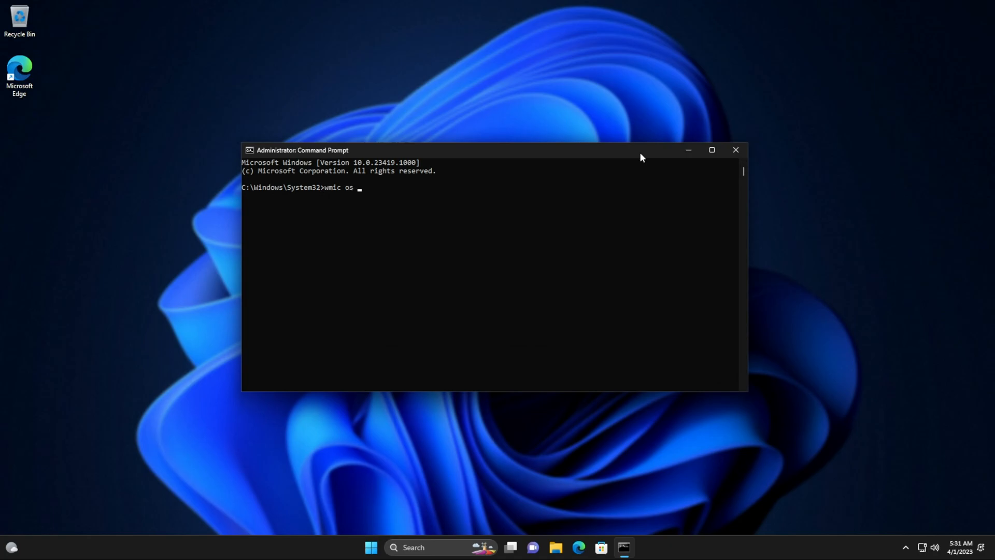
# Run wmic os where Primary='TRUE' reboot to restart the computer.
pyautogui.write('where Prima')
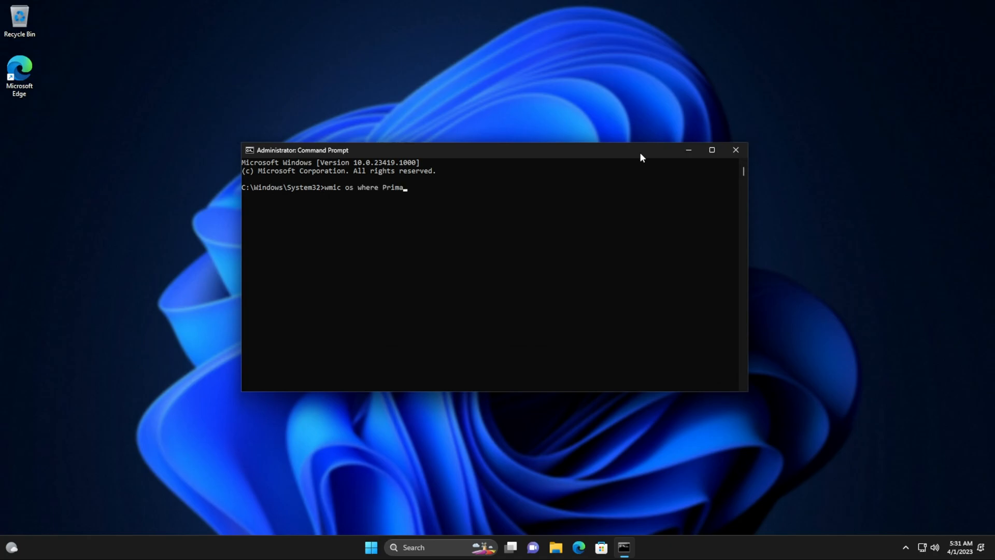
pyautogui.write("ry='TRU")
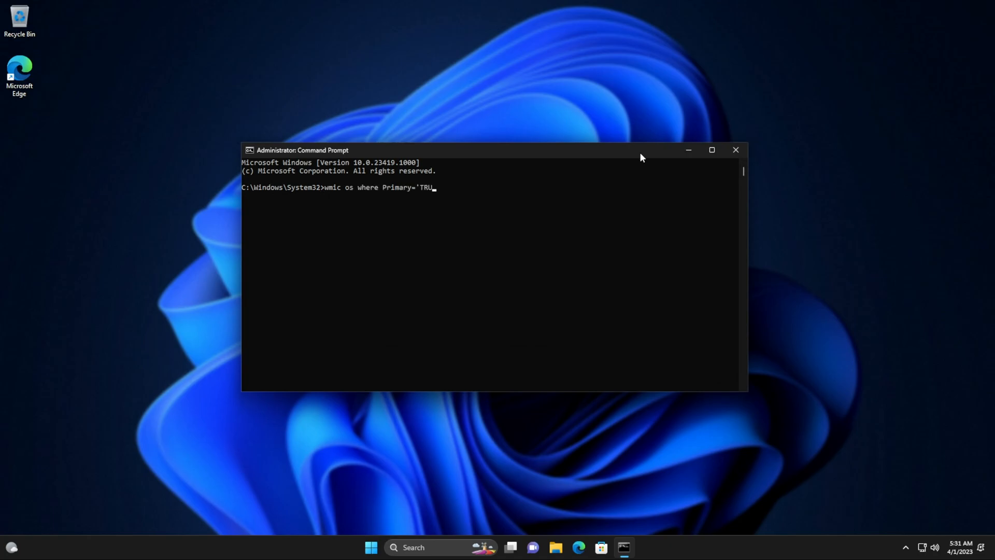
pyautogui.write("E' reb")
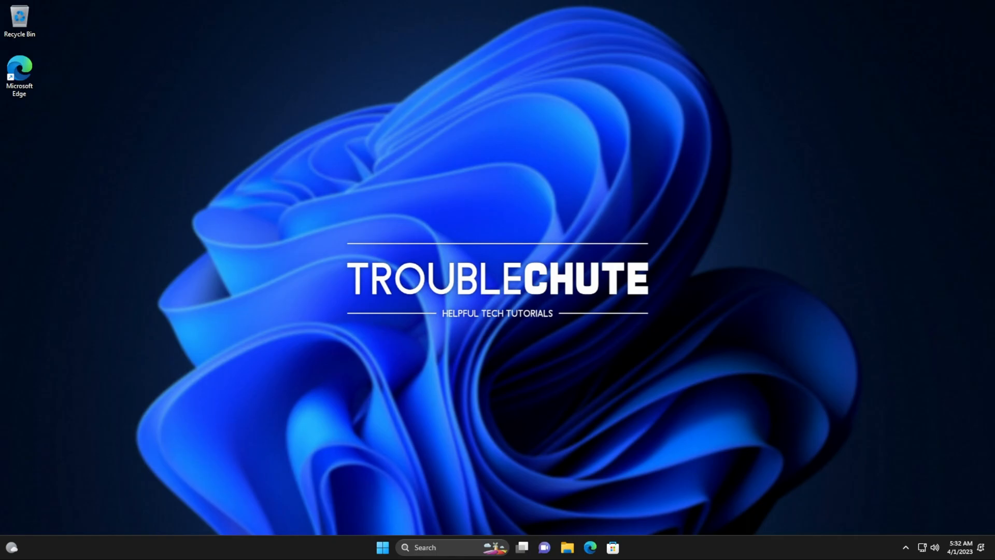
pyautogui.click(406, 547)
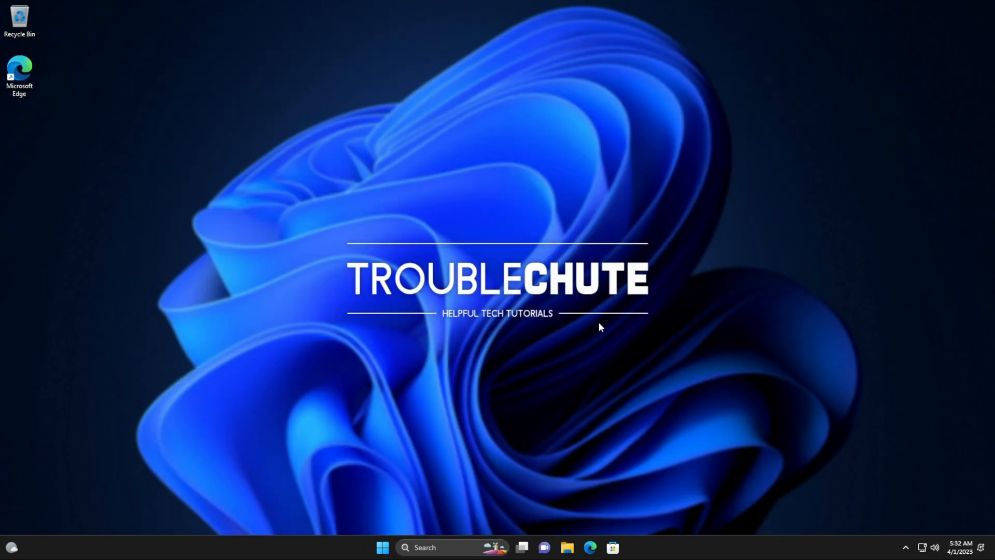
pyautogui.moveTo(321, 539)
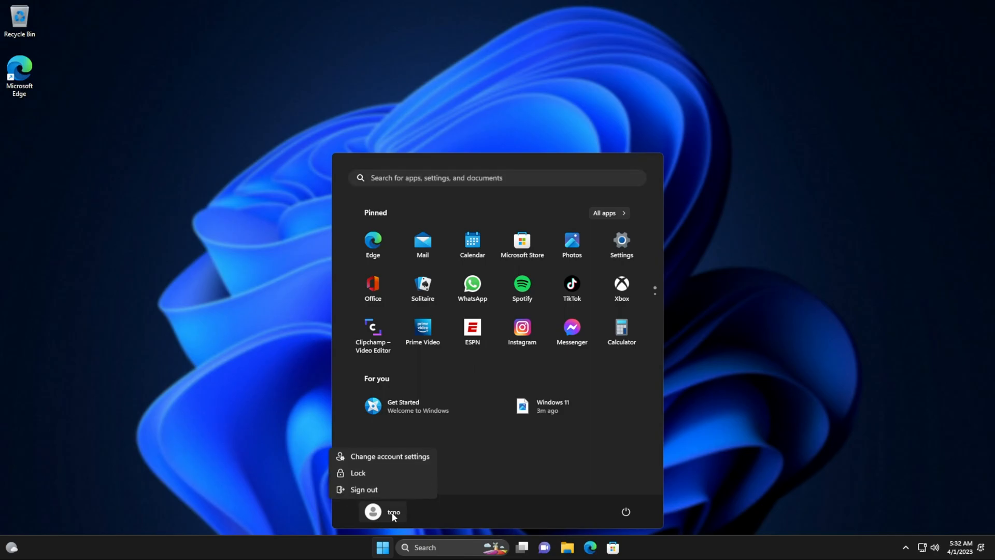
pyautogui.click(363, 489)
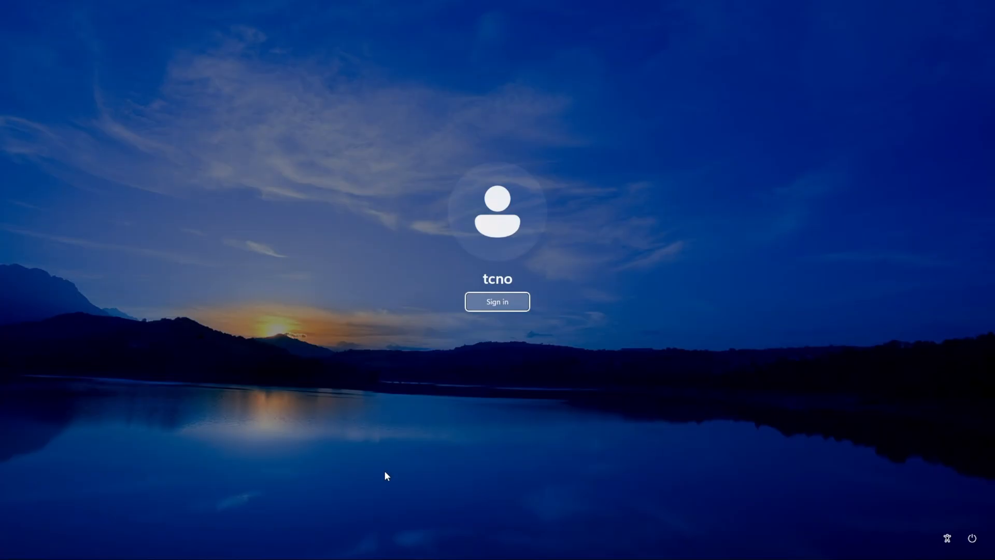
pyautogui.click(972, 538)
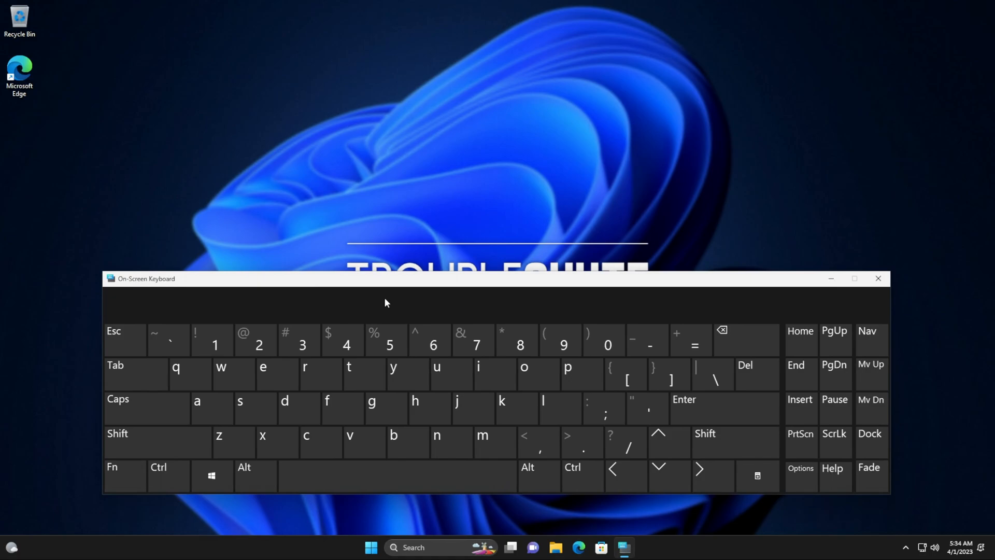
pyautogui.moveTo(367, 283)
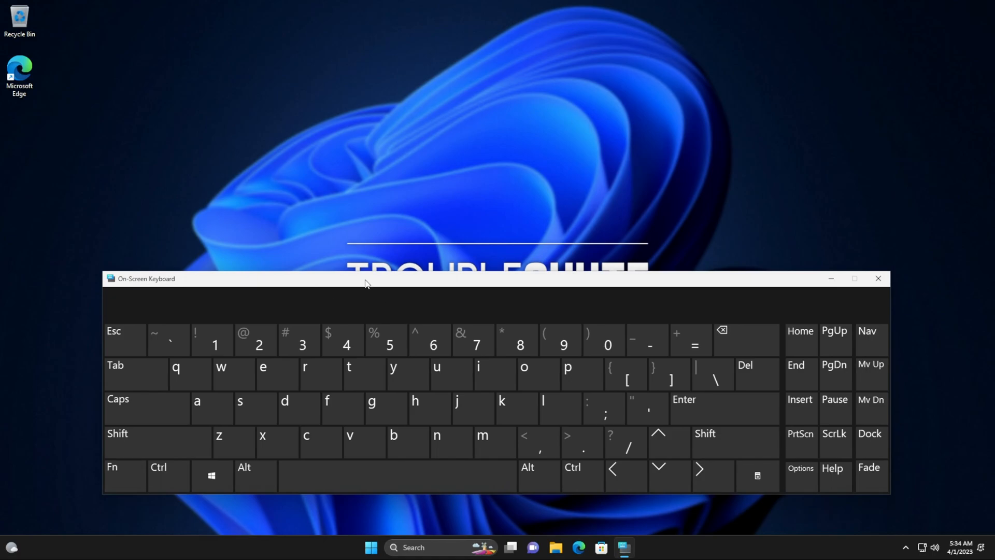
pyautogui.click(212, 476)
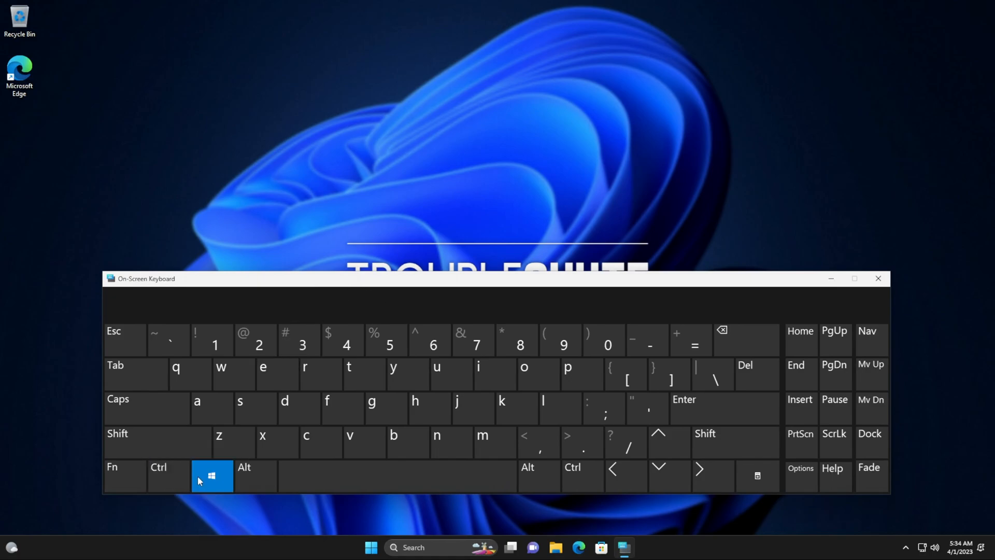
pyautogui.click(407, 441)
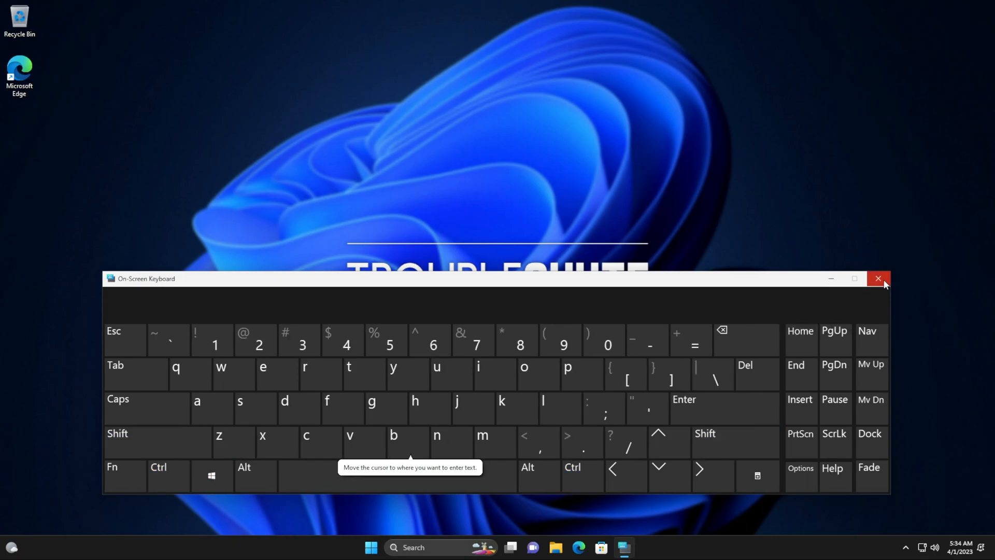
pyautogui.moveTo(878, 279)
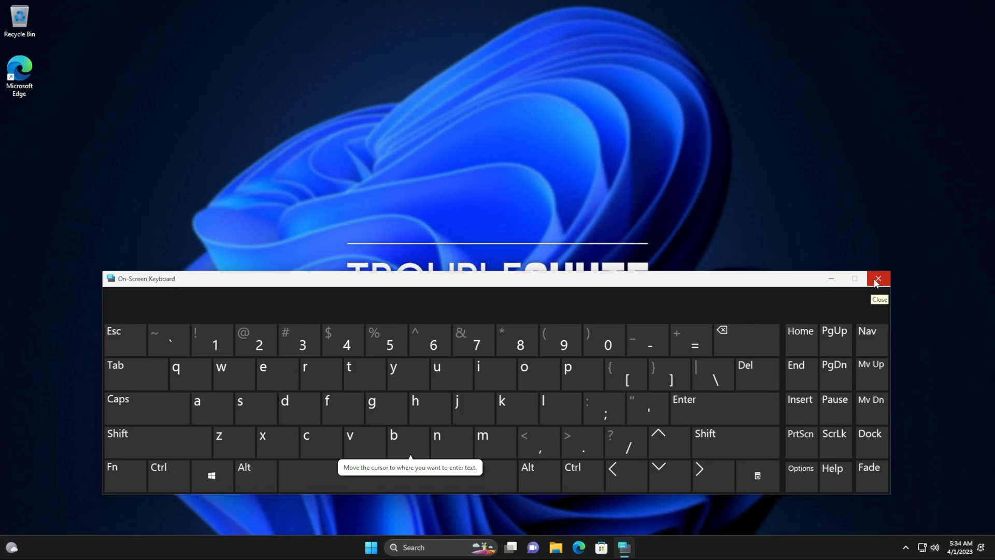
pyautogui.click(877, 279)
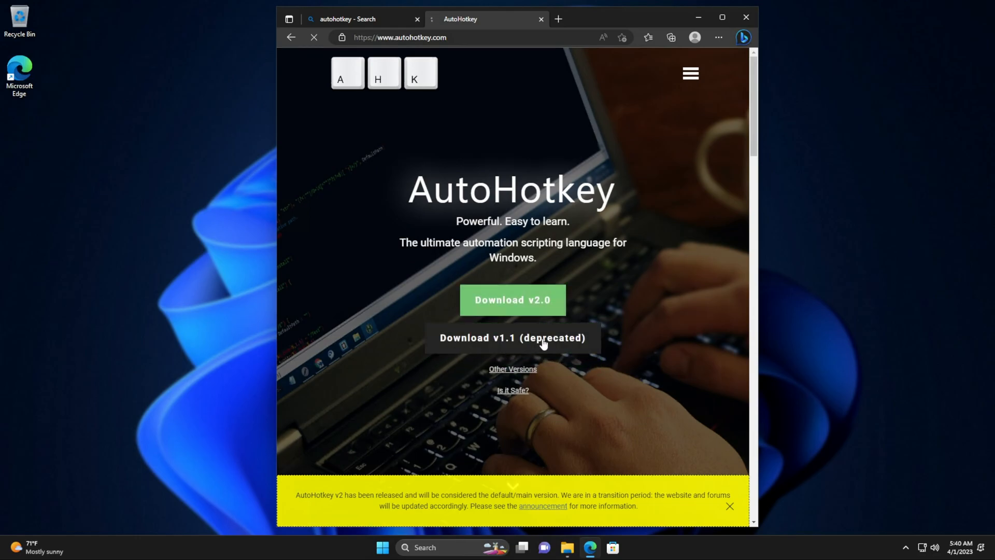
# Request the deprecated AutoHotkey v1.1 download from autohotkey.com.
pyautogui.click(511, 337)
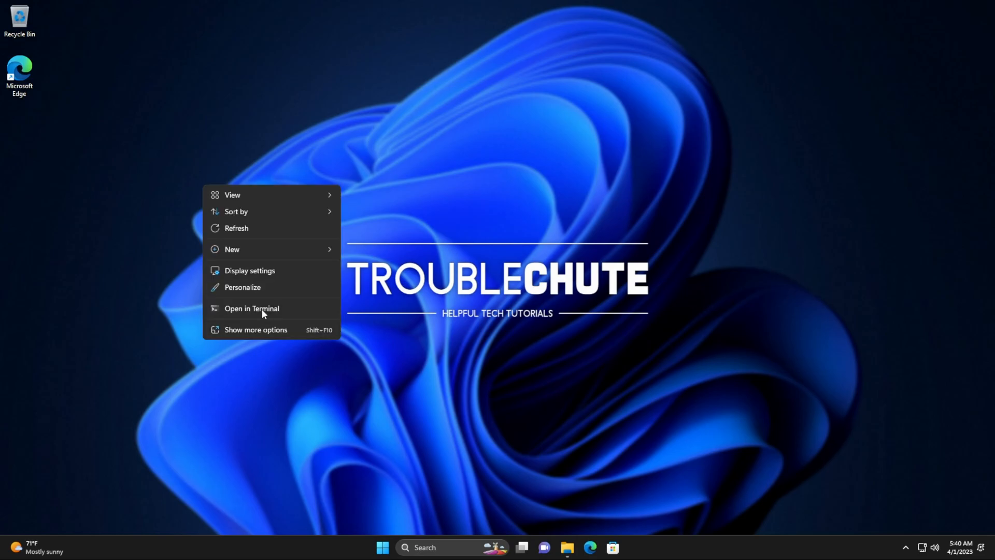
# Create restart.txt on the desktop, show file extensions in Settings, and rename it to restart.ahk.
pyautogui.click(231, 248)
pyautogui.write('restart')
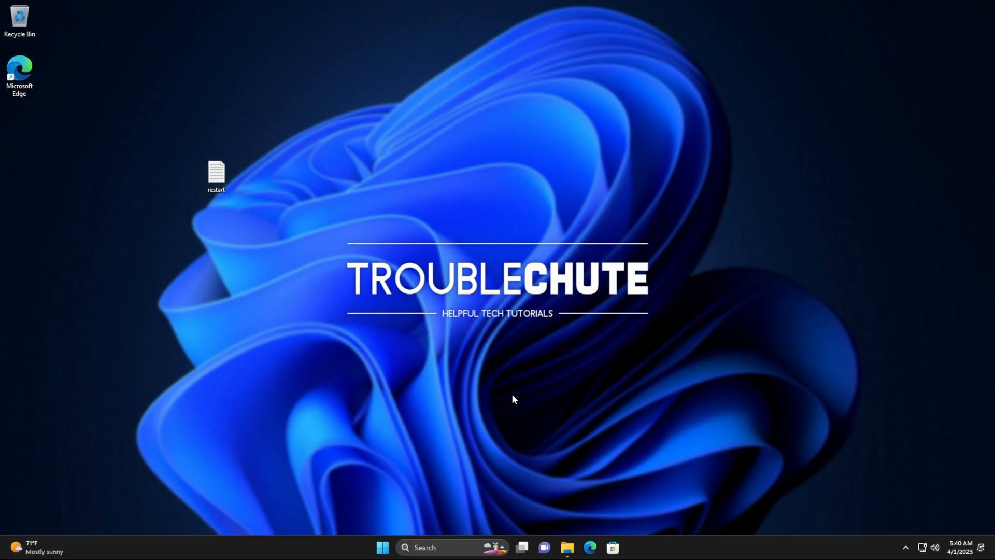
pyautogui.write('file extens')
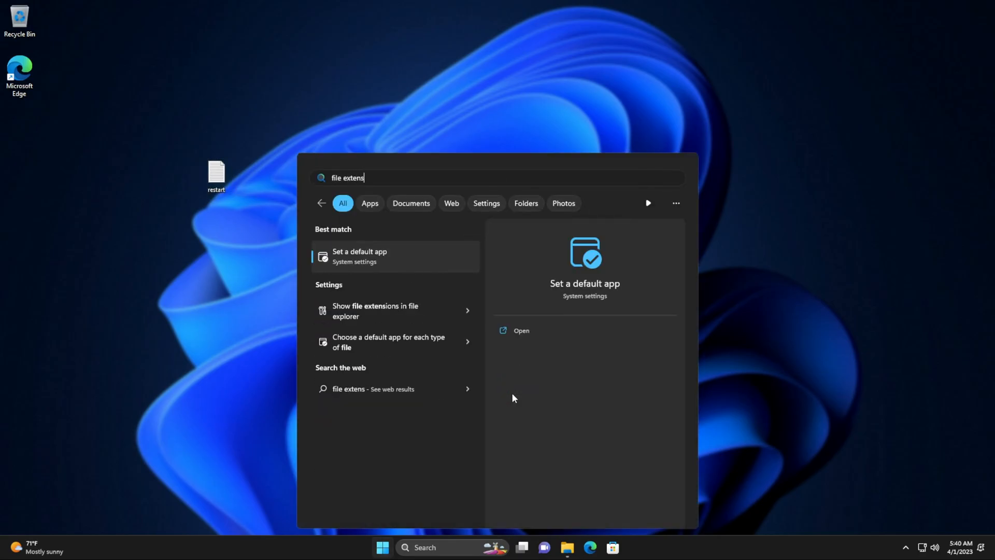
pyautogui.click(374, 311)
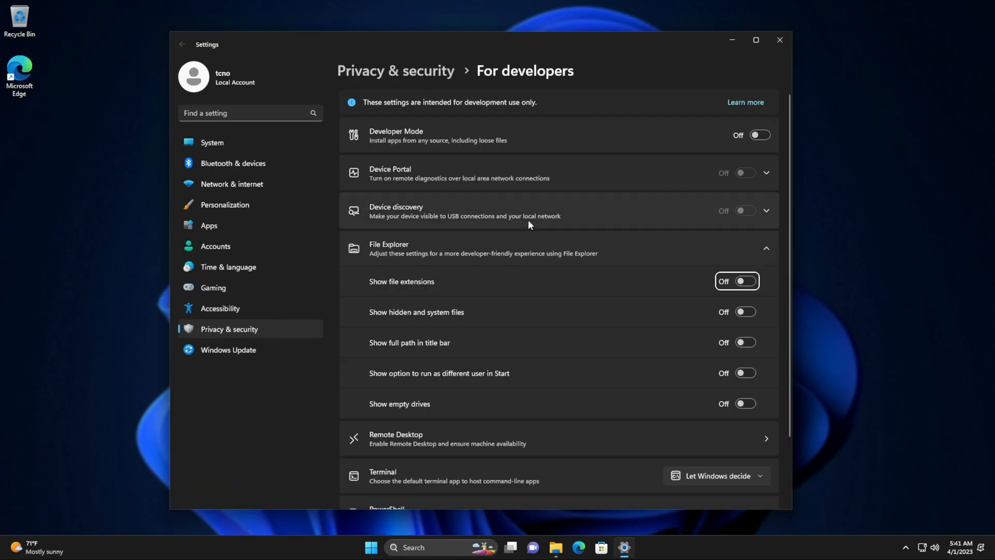
pyautogui.click(744, 281)
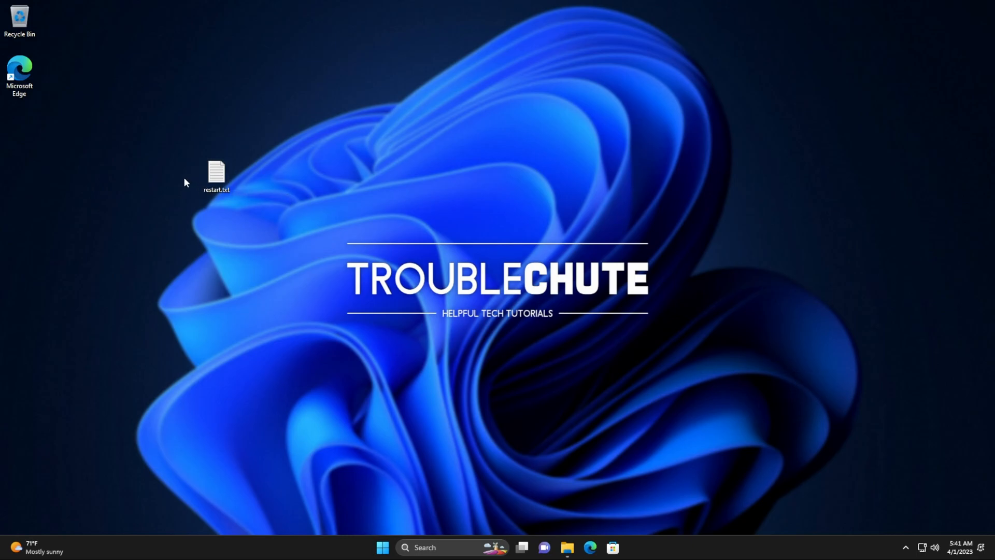
pyautogui.doubleClick(216, 173)
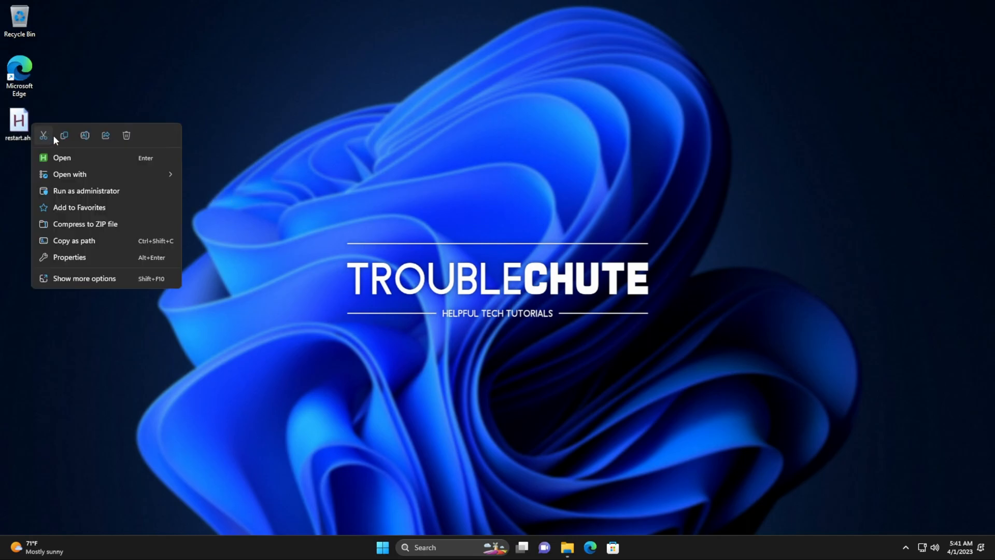
# Edit restart.ahk in Notepad to contain the line Shutdown, 2.
pyautogui.click(62, 158)
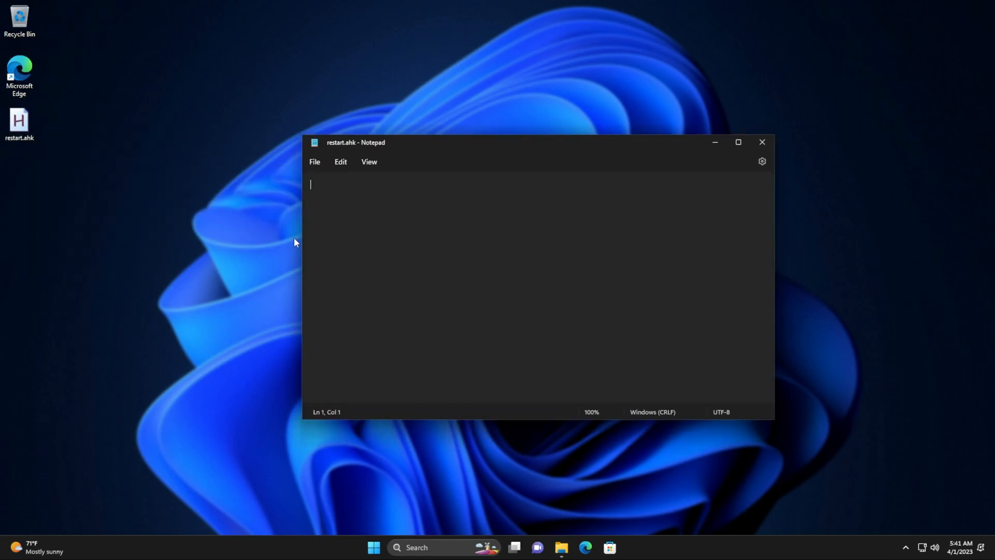
pyautogui.write('Shutdown')
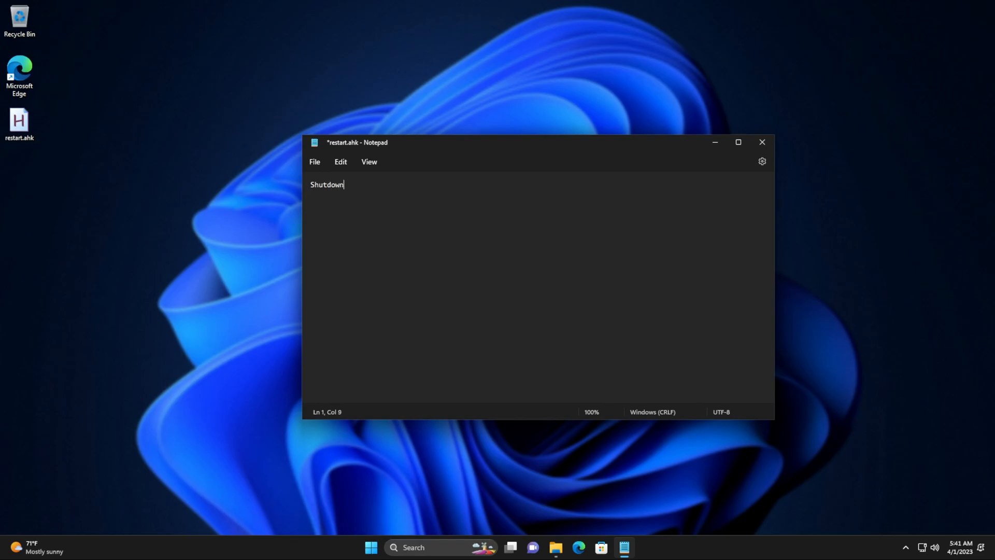
pyautogui.write(', 2')
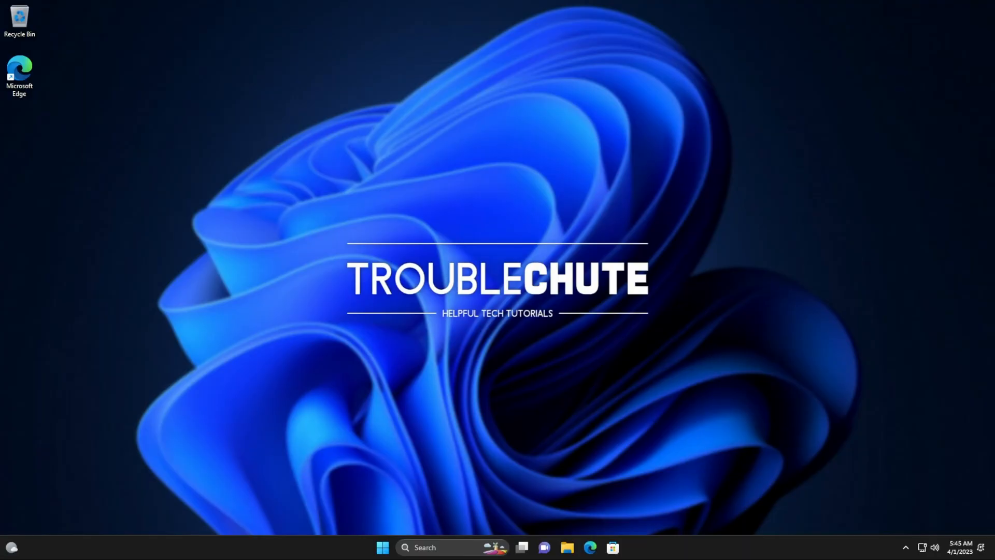
pyautogui.moveTo(253, 246)
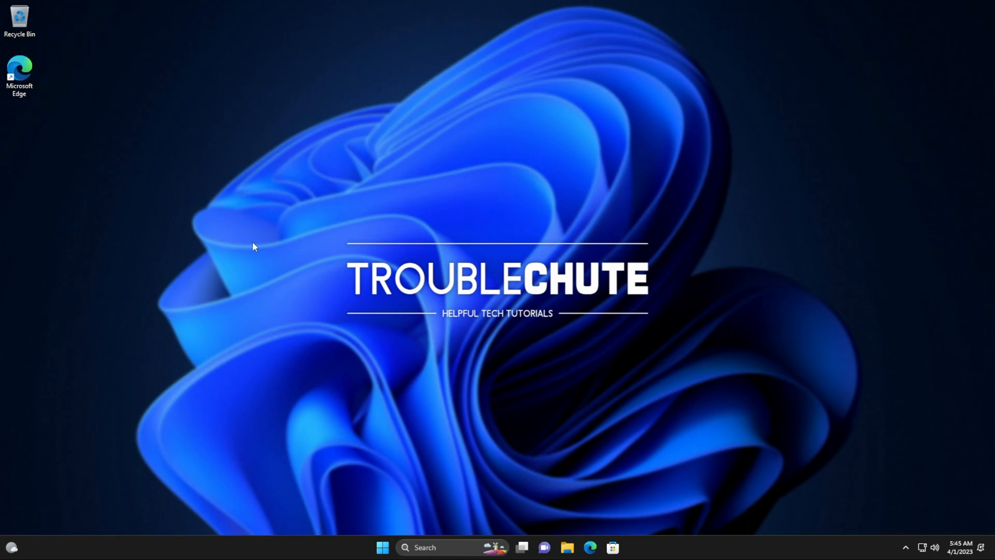
# Launch Registry Editor via a regedit Start search.
pyautogui.click(381, 547)
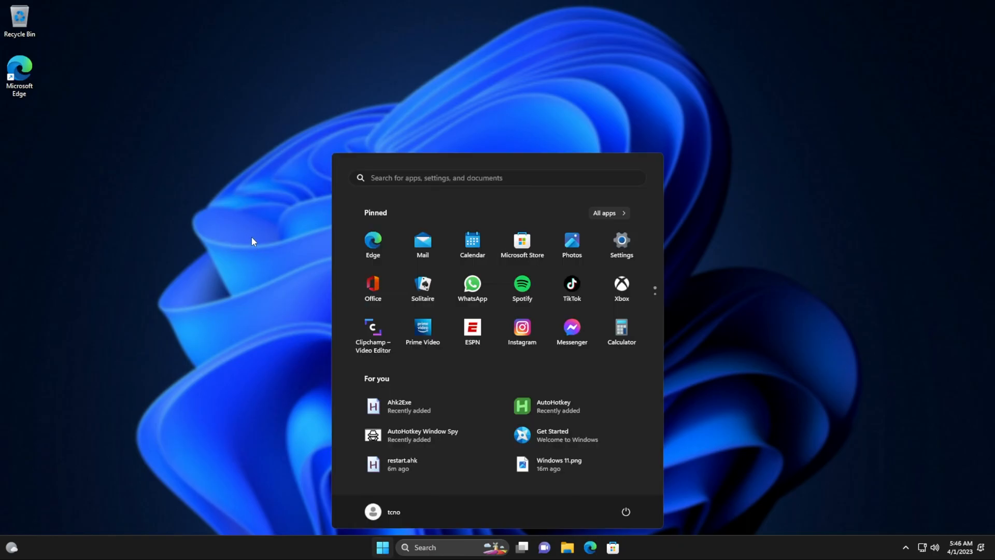
pyautogui.write('regedit')
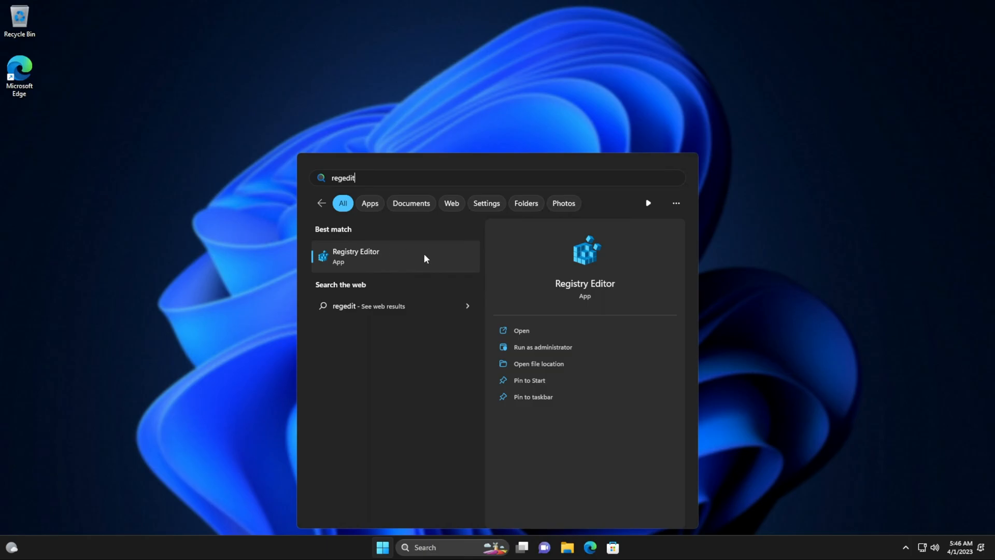
pyautogui.click(356, 256)
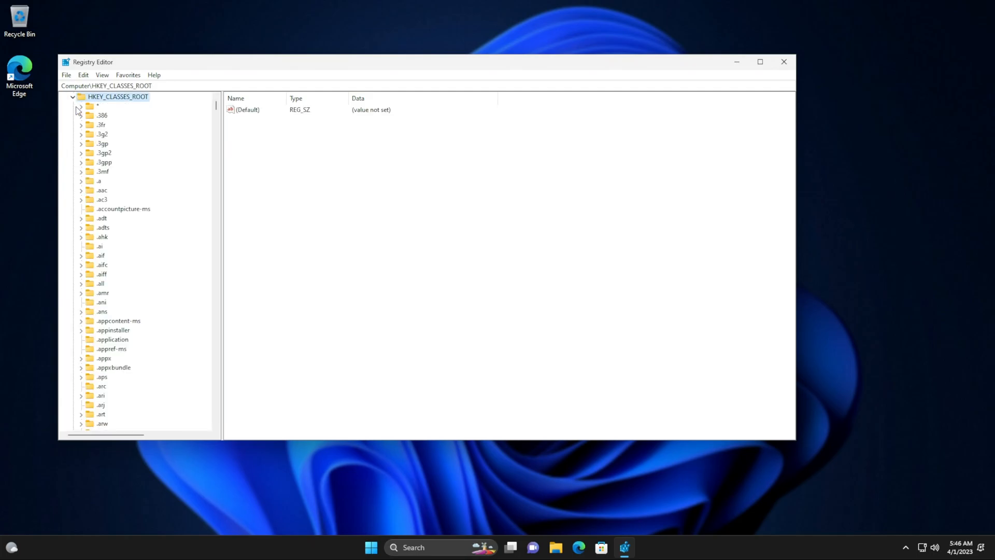
# Under Directory\Background\shell add a RestartComputer key with a command subkey.
pyautogui.click(108, 283)
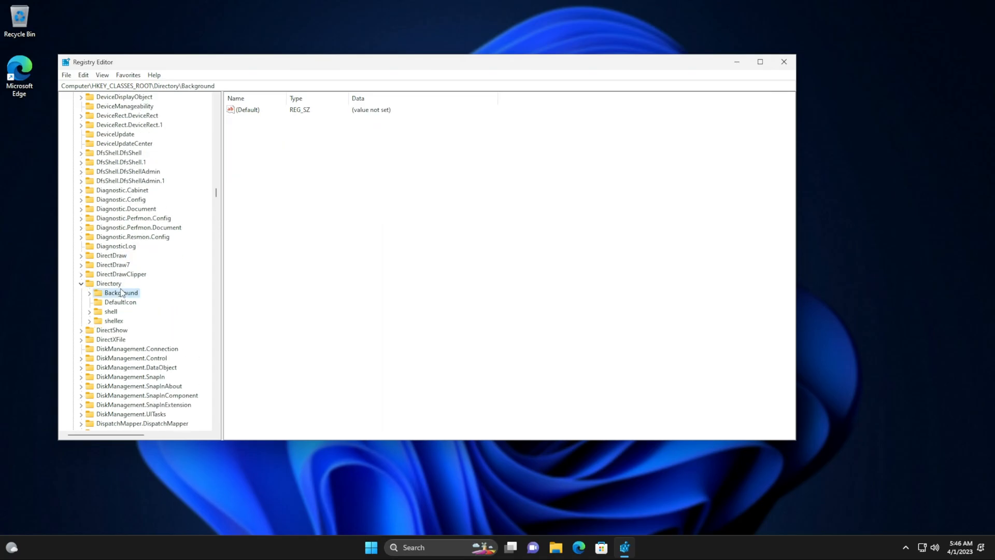
pyautogui.click(89, 292)
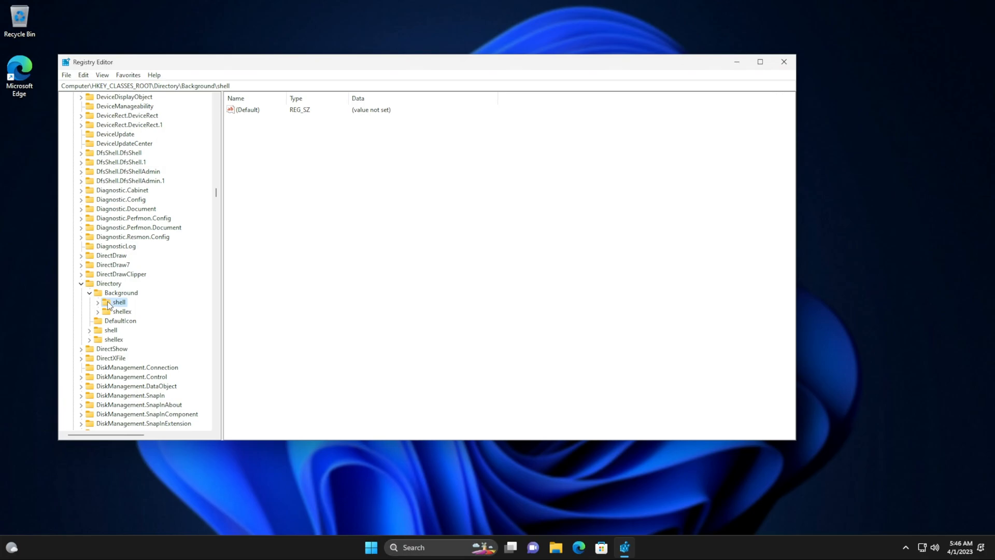
pyautogui.rightClick(118, 302)
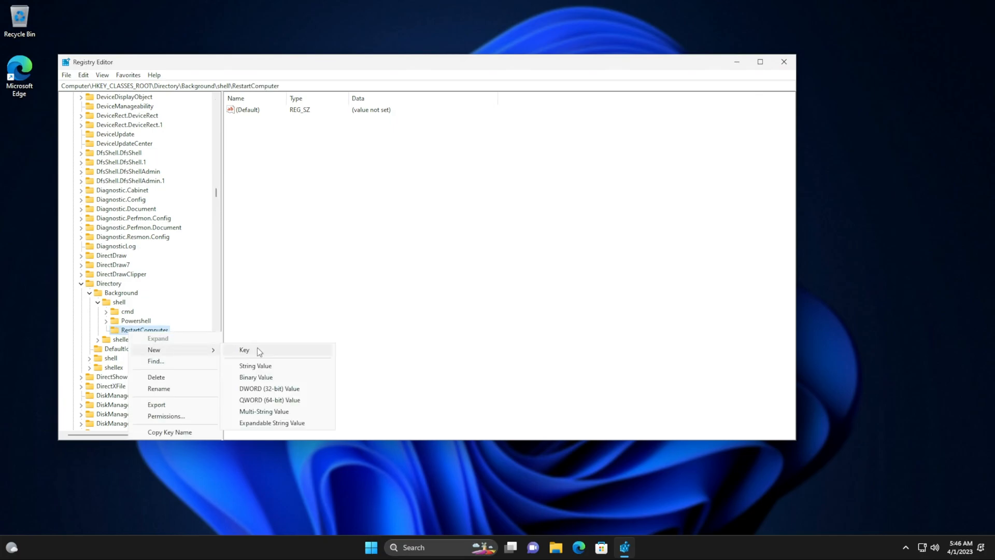
pyautogui.click(244, 349)
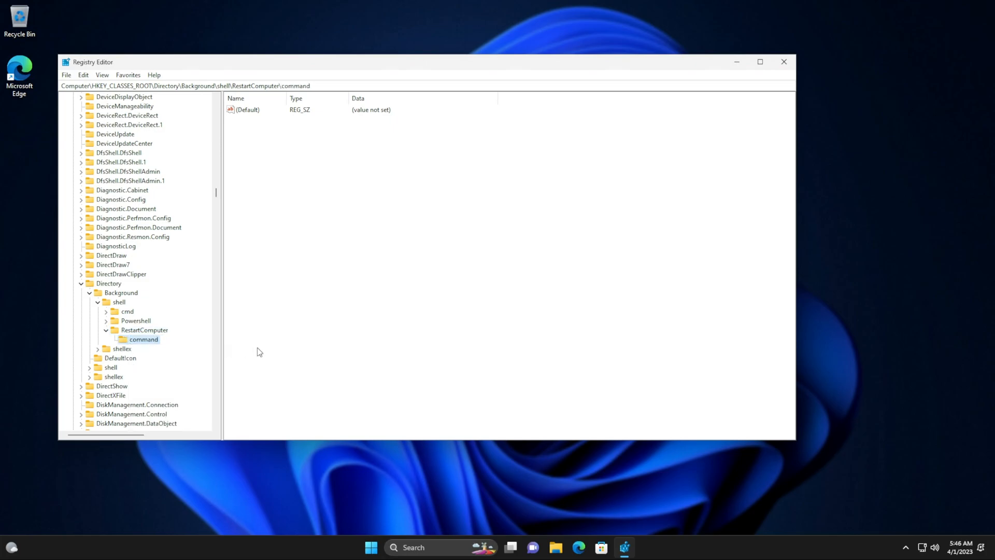
# Set the command key's default value to shutdown /r /t 0 and check the desktop right-click menu.
pyautogui.doubleClick(247, 109)
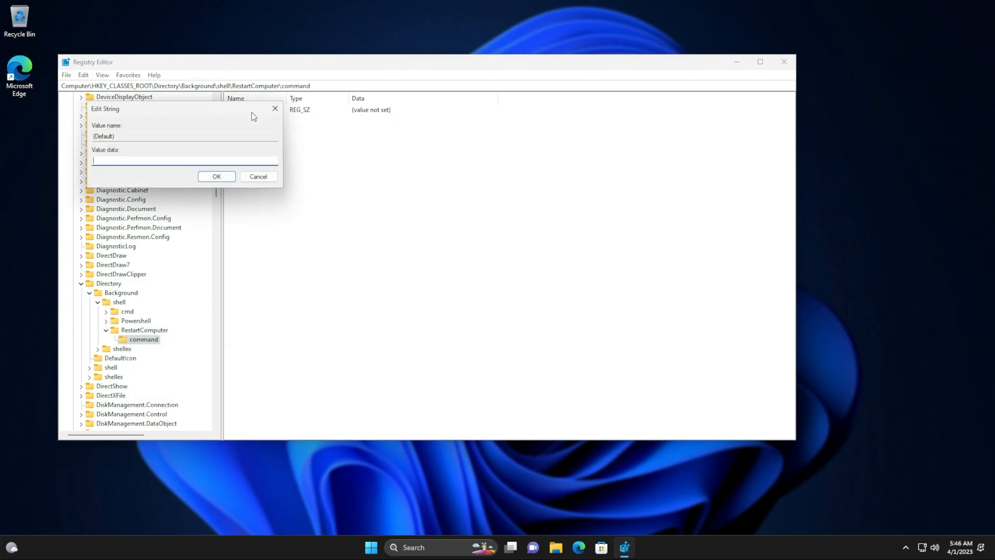
pyautogui.write('Shut')
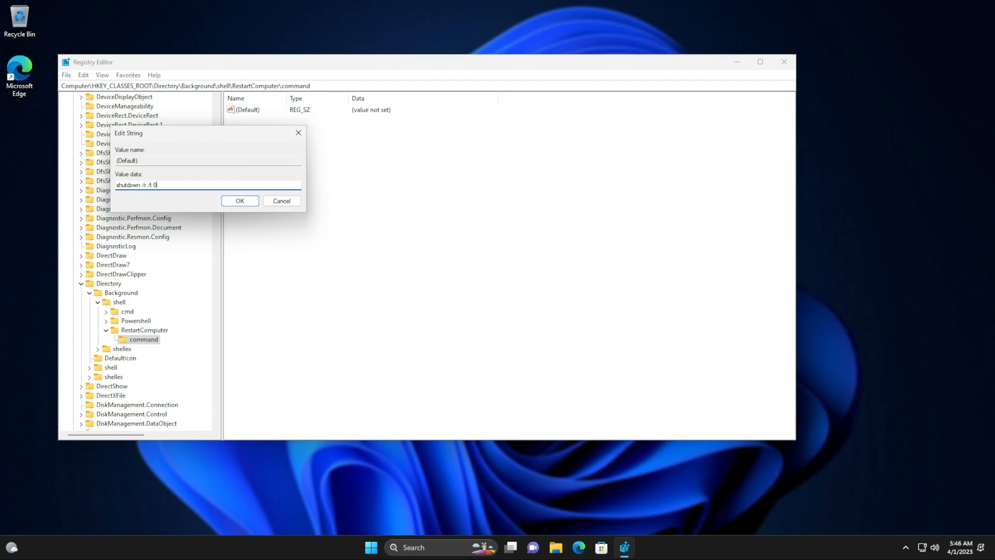
pyautogui.click(239, 200)
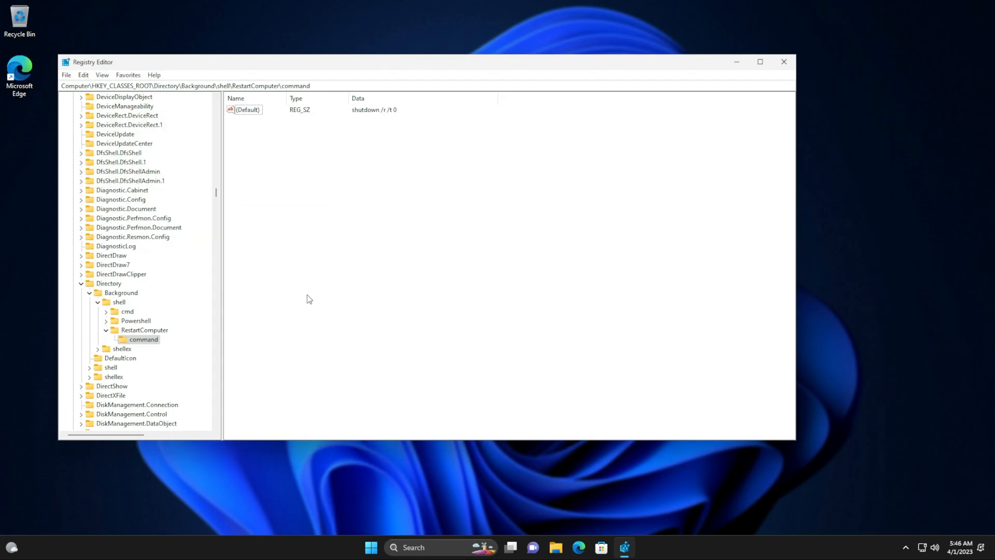
pyautogui.rightClick(461, 230)
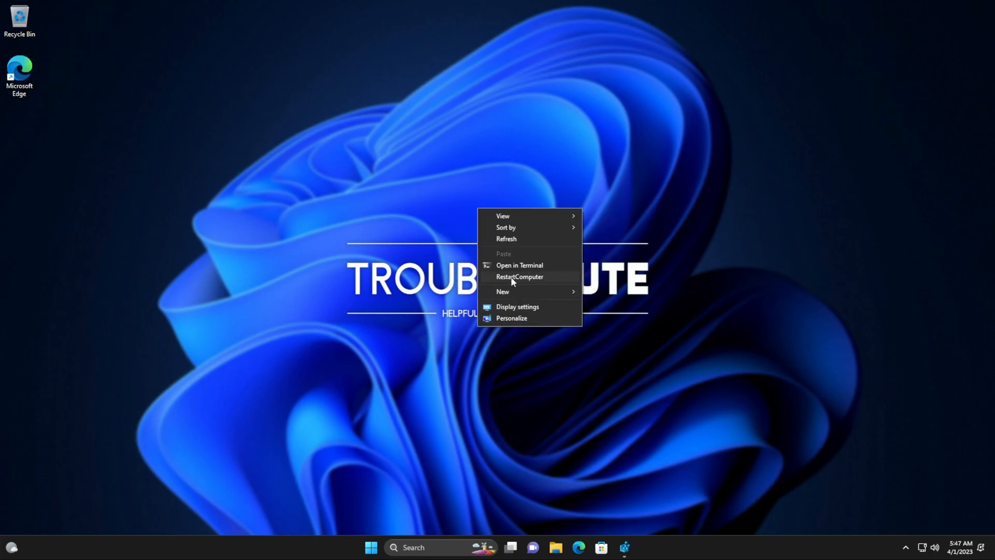
pyautogui.moveTo(535, 284)
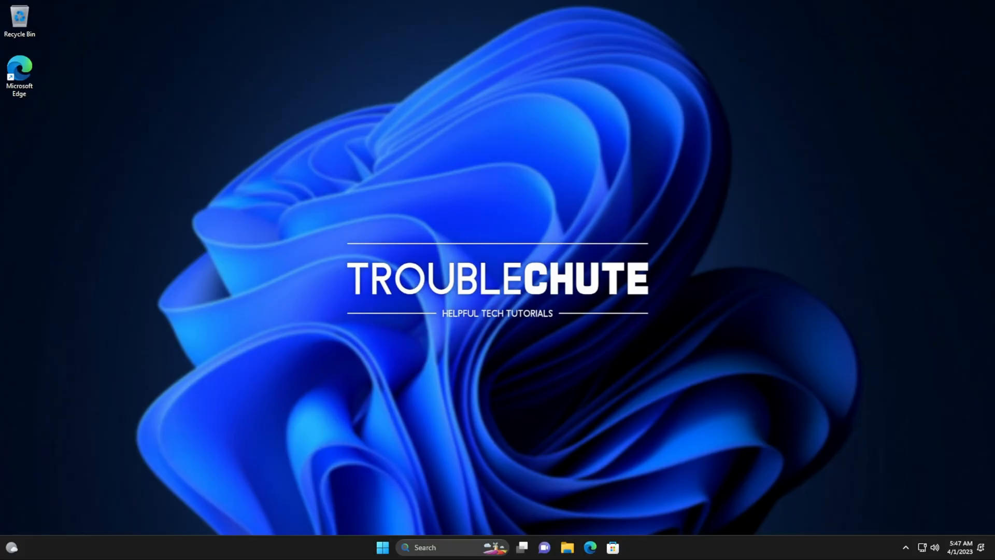
pyautogui.moveTo(312, 181)
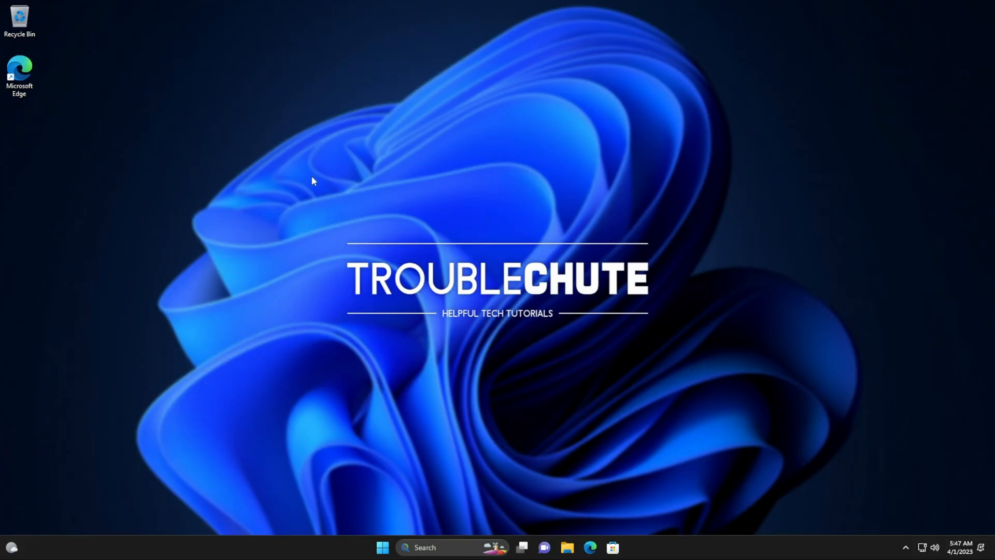
pyautogui.moveTo(99, 158)
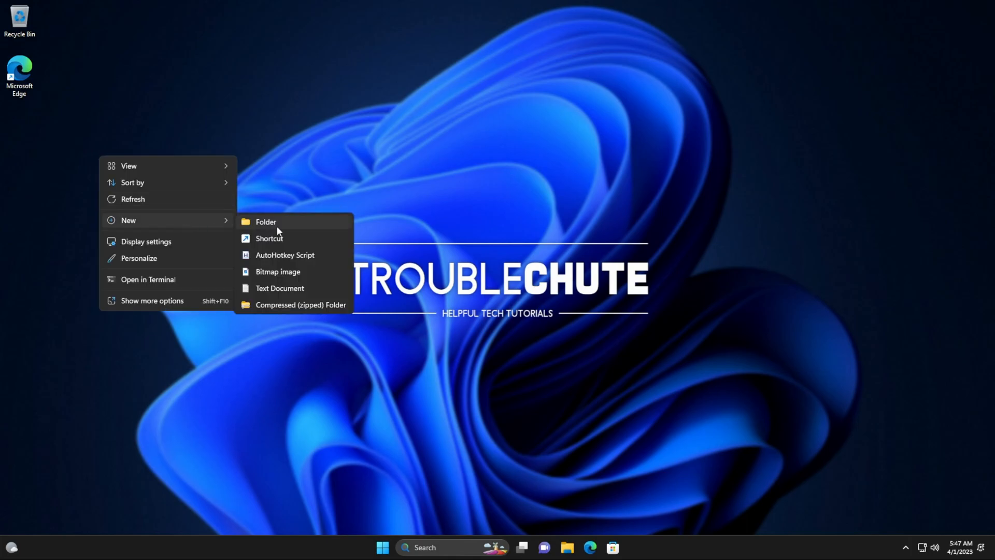
# Create a desktop shortcut named shutdown.exe that runs shutdown /r /t 0.
pyautogui.click(269, 238)
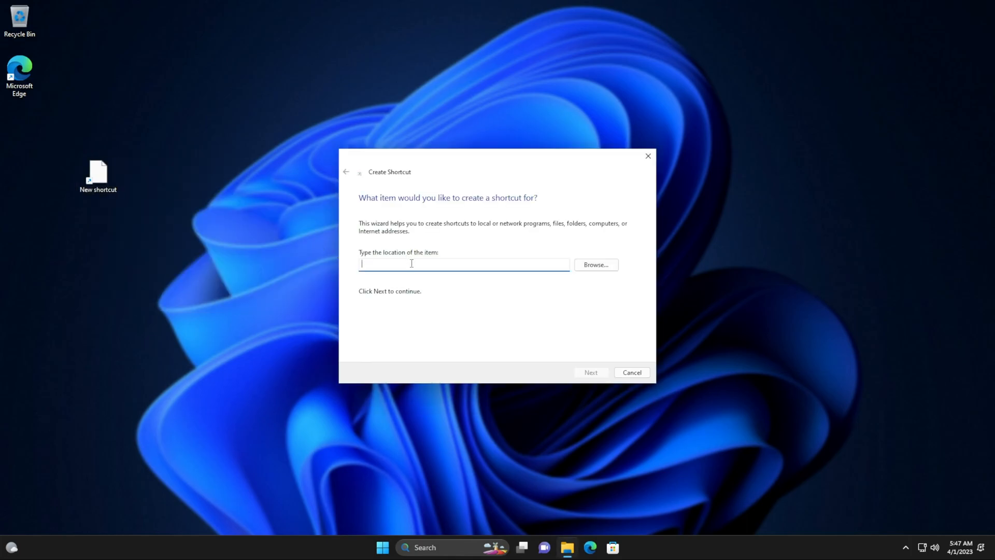
pyautogui.write('shutdown /')
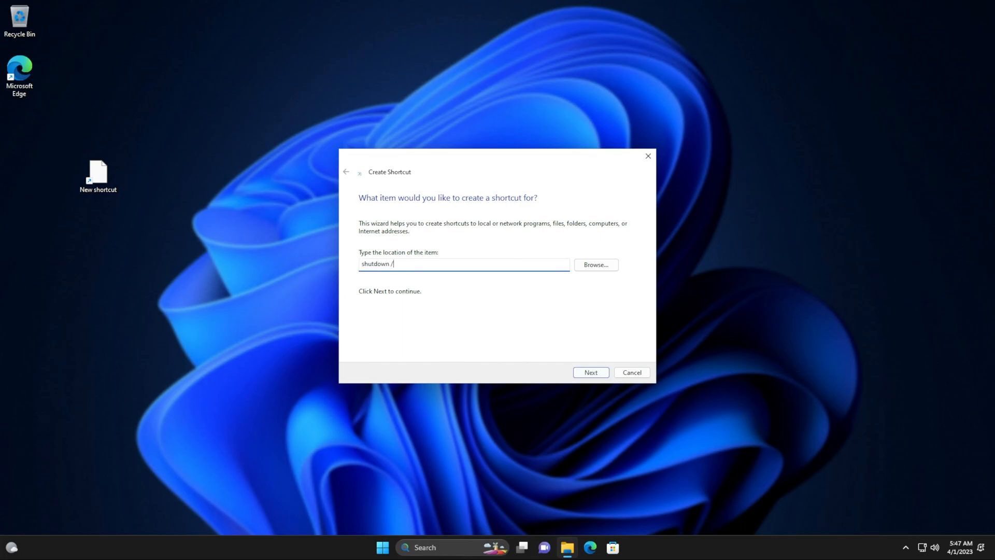
pyautogui.write('r /t')
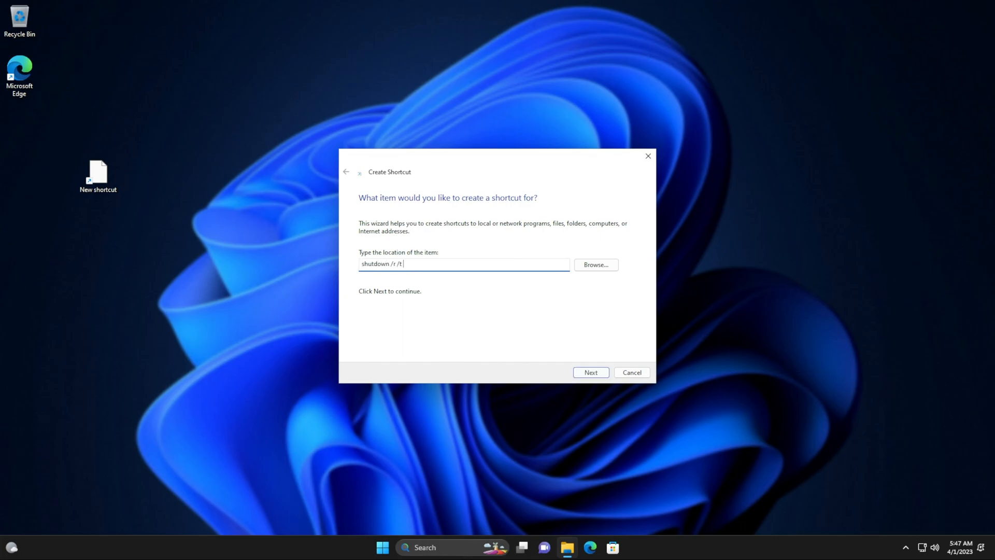
pyautogui.click(590, 372)
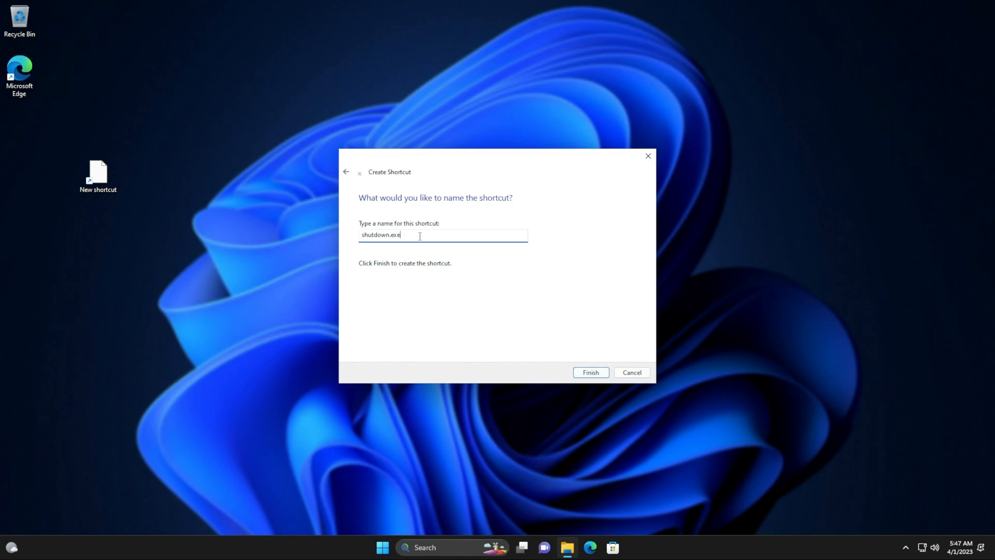
pyautogui.click(590, 372)
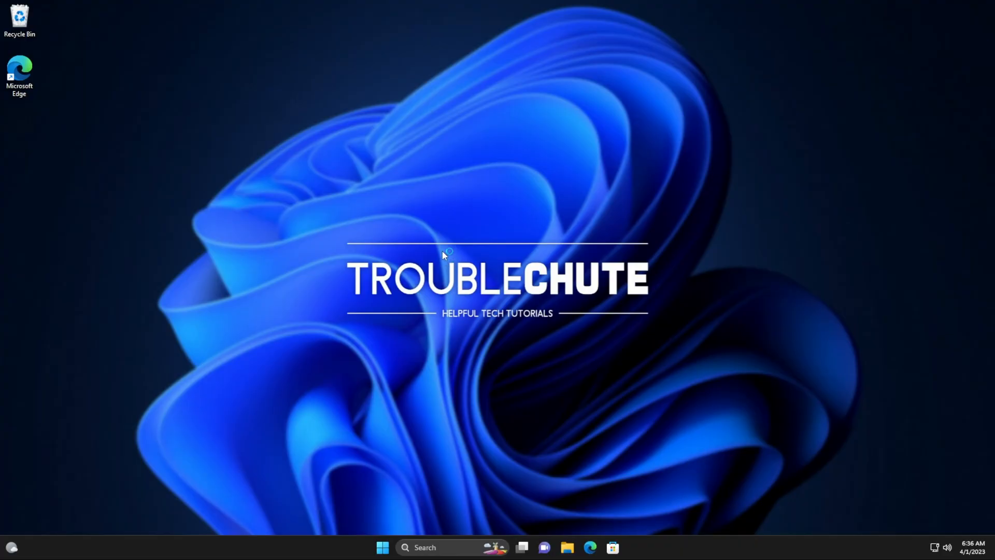
# Start PowerShell as administrator, approve UAC, and enter wininit at the prompt.
pyautogui.click(382, 547)
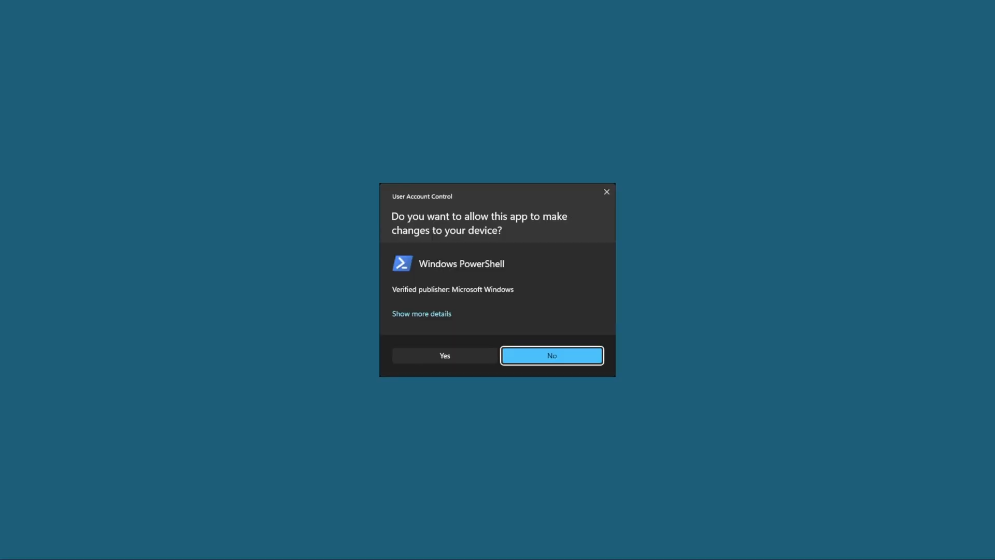
pyautogui.click(443, 355)
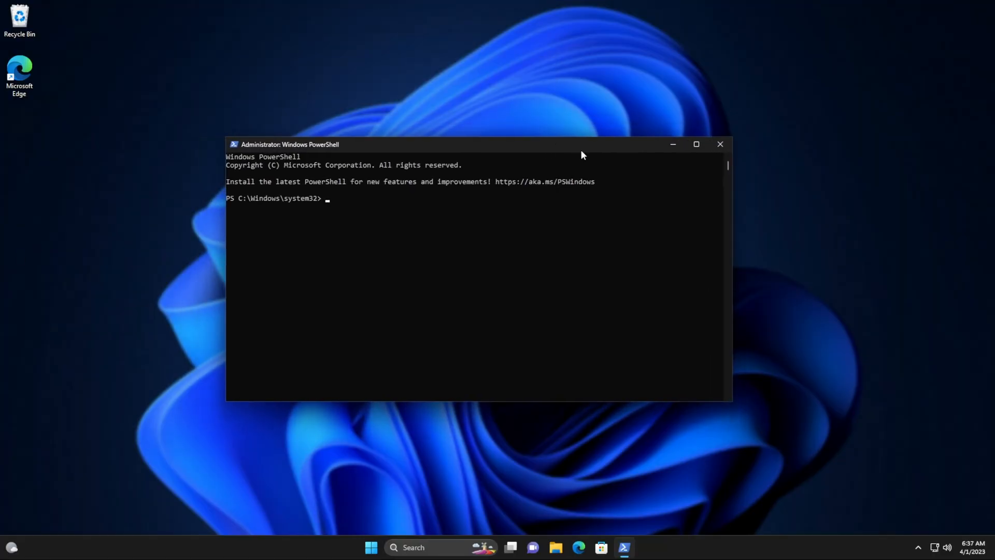
pyautogui.write('wininit')
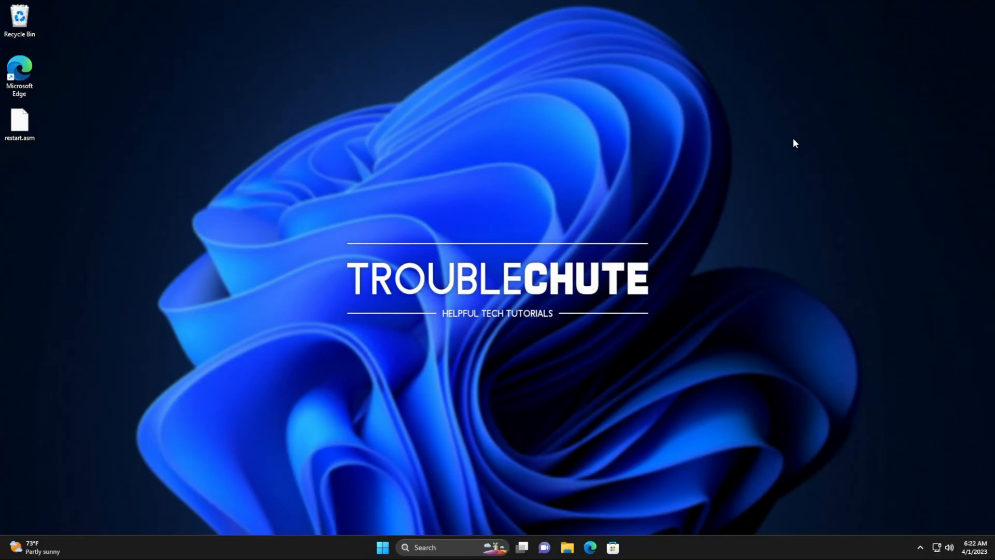
pyautogui.moveTo(619, 472)
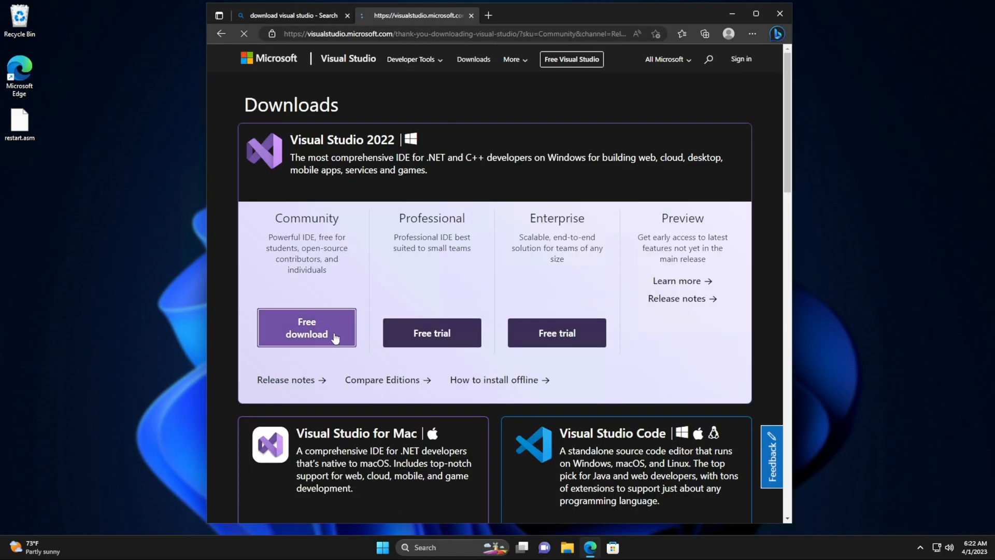
# Download the free Visual Studio 2022 Community edition from the downloads page.
pyautogui.click(306, 328)
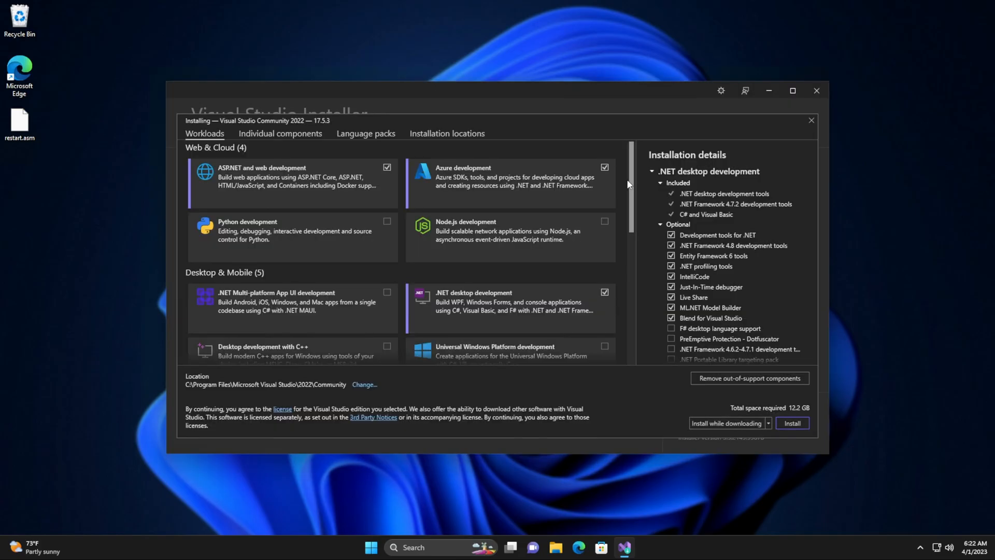
# Swap .NET desktop development for Desktop development with C++ and start the install.
pyautogui.scroll(-3)
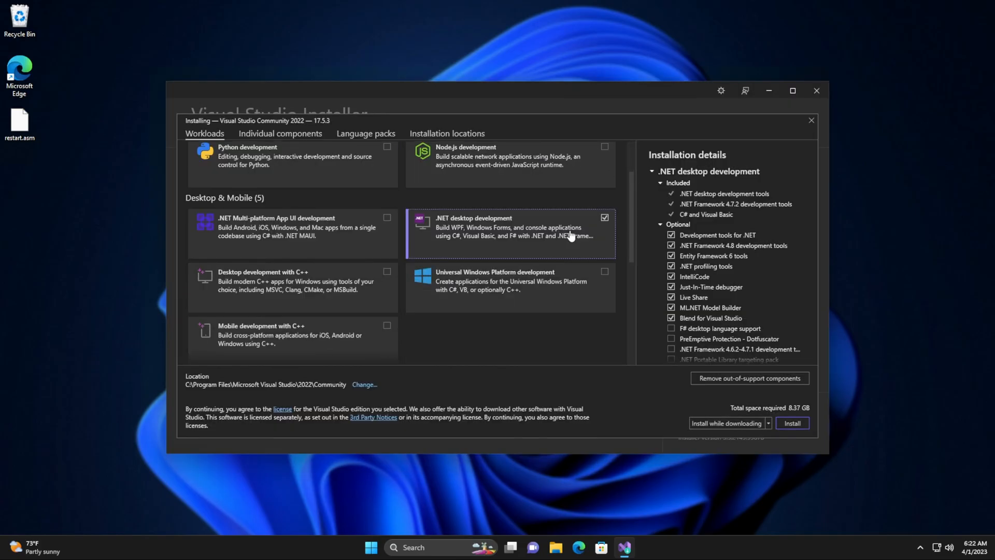
pyautogui.click(604, 217)
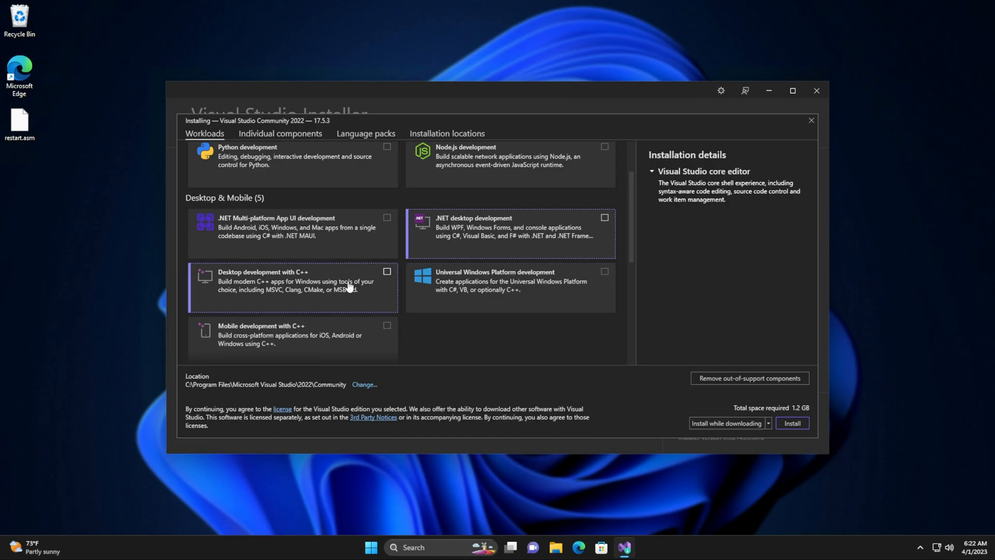
pyautogui.click(386, 271)
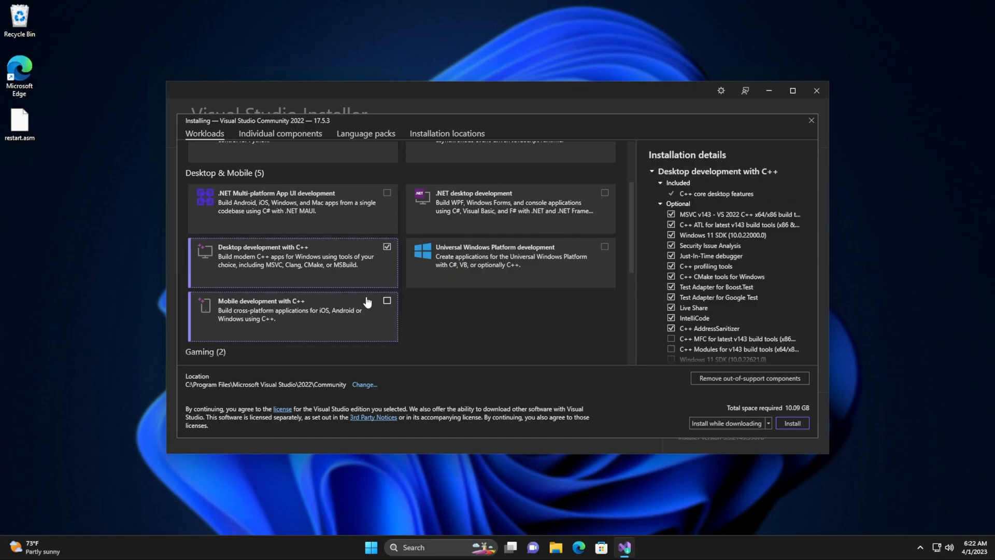
pyautogui.scroll(-3)
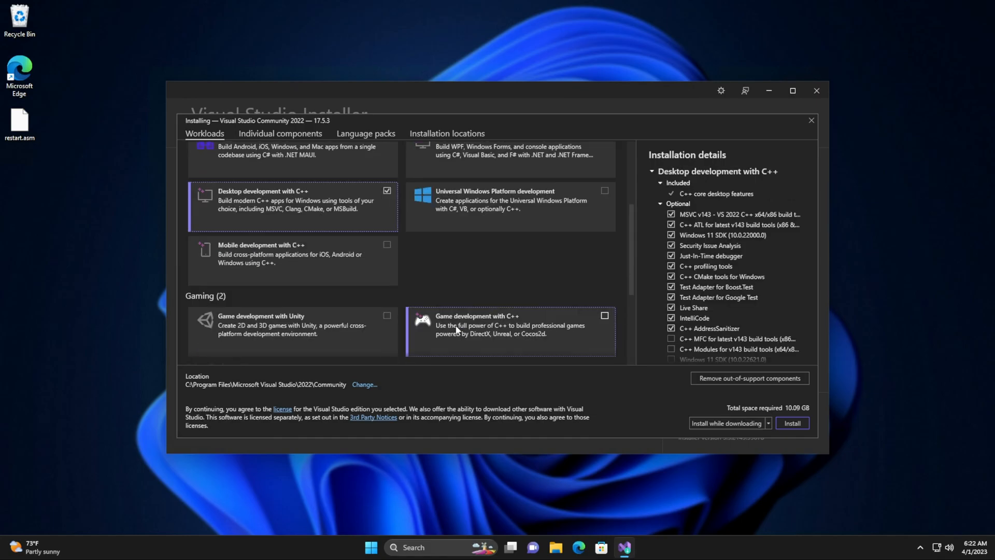
pyautogui.click(791, 423)
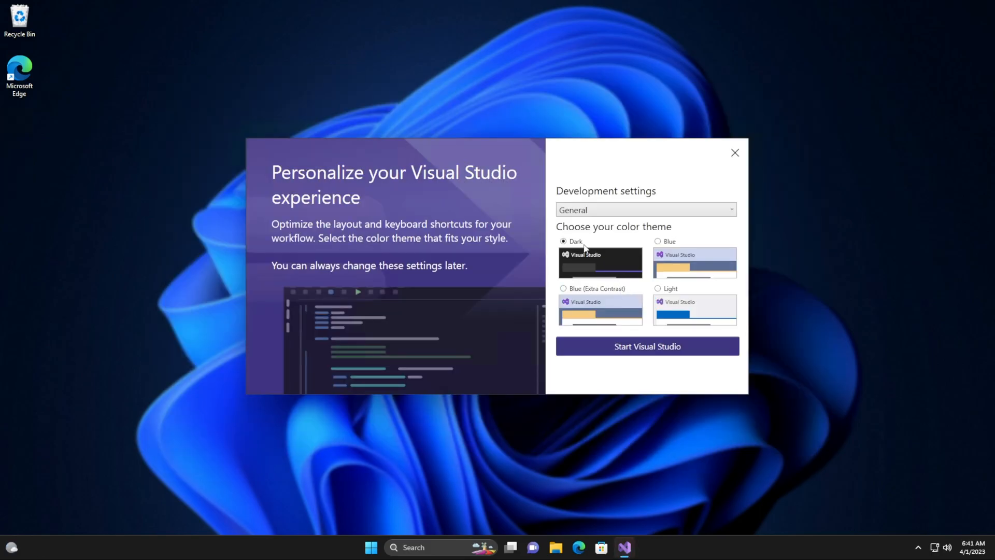
# Finish first-run setup and create a C++ Console App project named Restart.
pyautogui.click(647, 346)
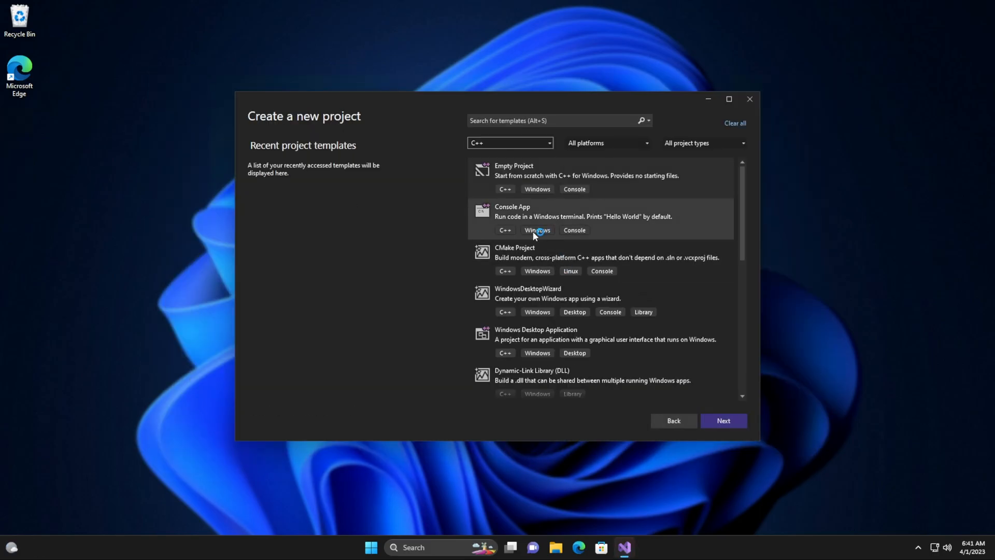
pyautogui.click(722, 419)
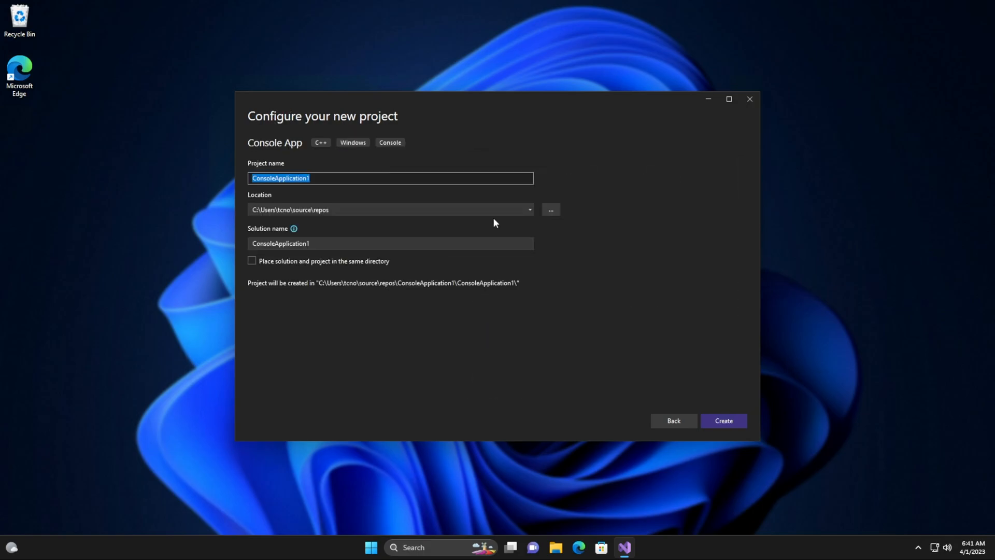
pyautogui.click(722, 419)
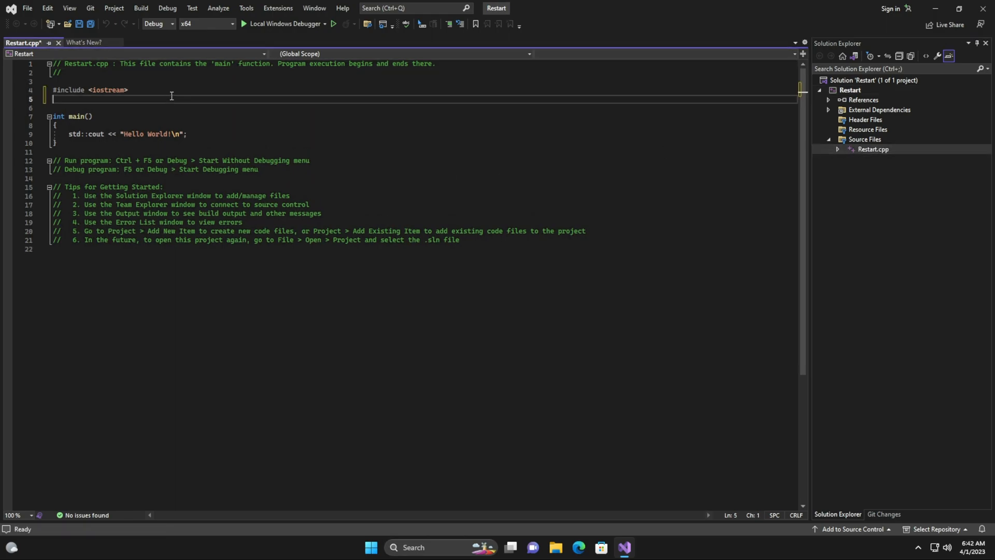
# Add #include <Windows.h> beneath #include <iostream> in Restart.cpp.
pyautogui.write('#includer')
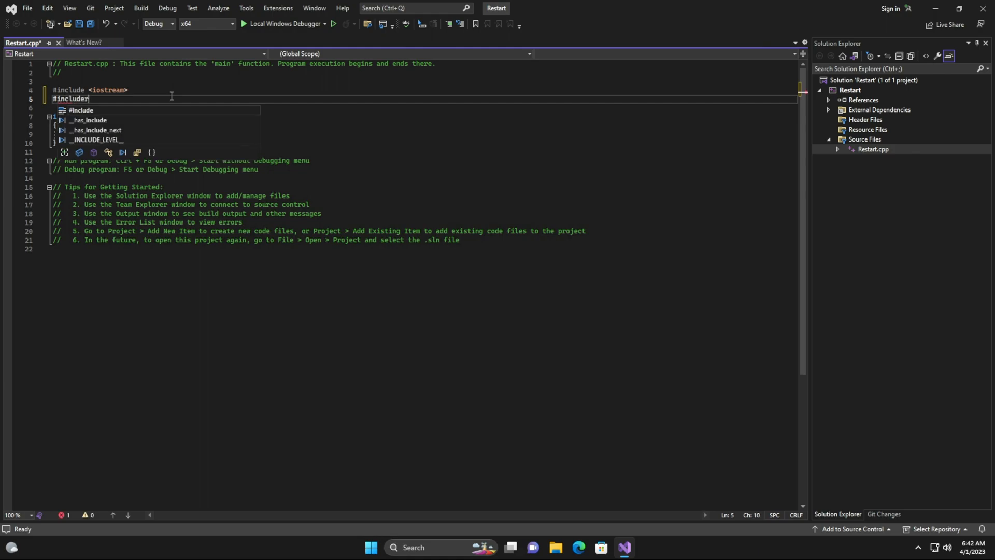
pyautogui.write('<Wind')
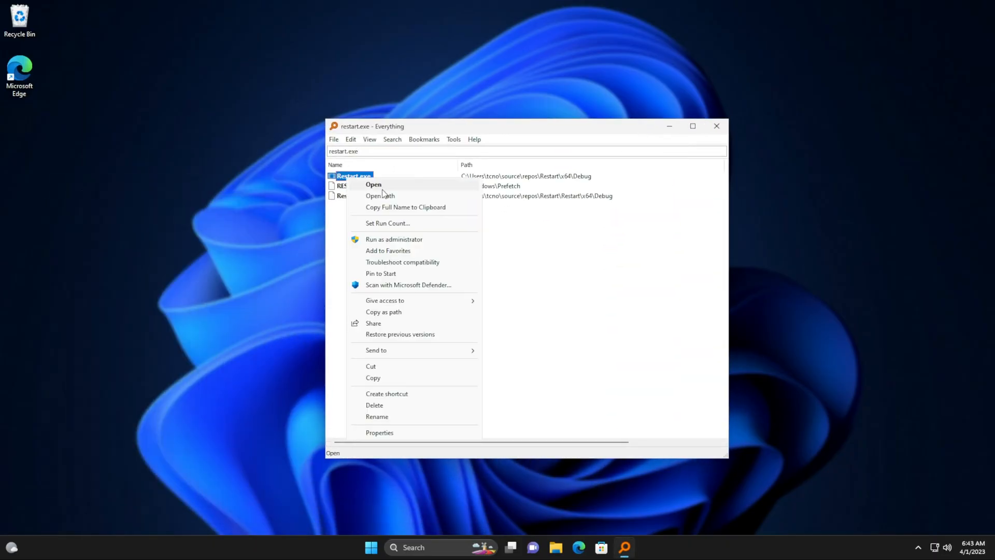
# Launch the built Restart.exe from the Debug folder in Everything's results.
pyautogui.click(380, 196)
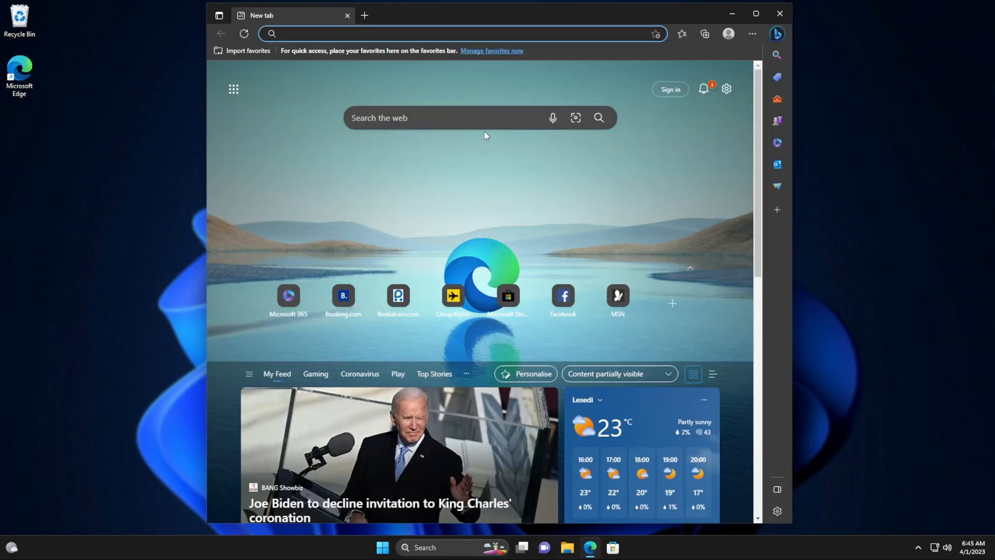
# Search for the Python download, get Python 3.11.2 and run its installer.
pyautogui.write('download pthgo')
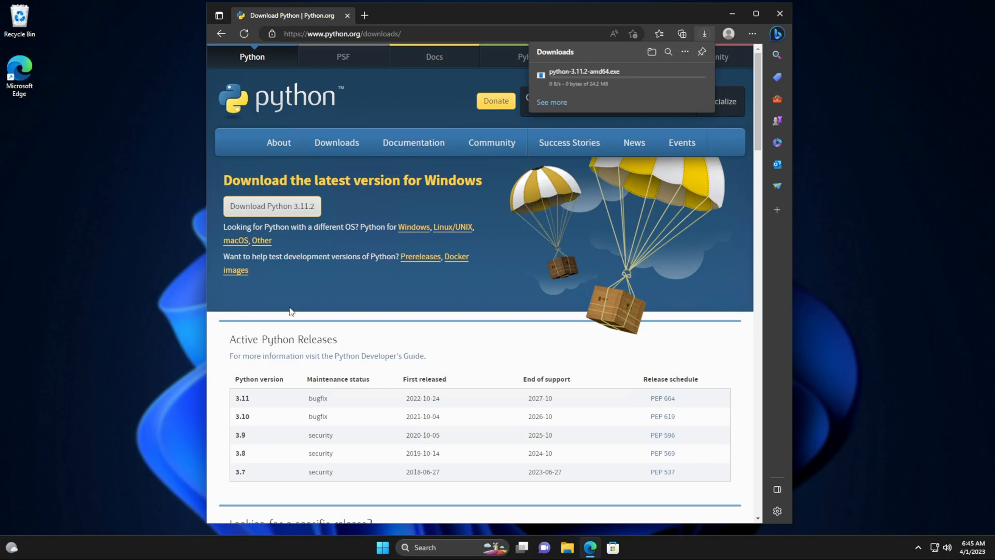
pyautogui.click(582, 72)
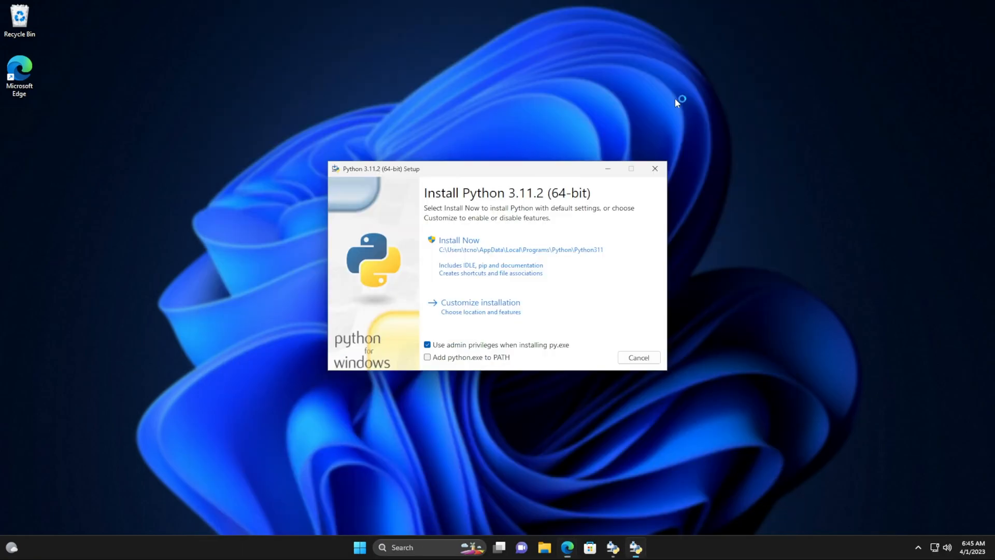
pyautogui.click(459, 240)
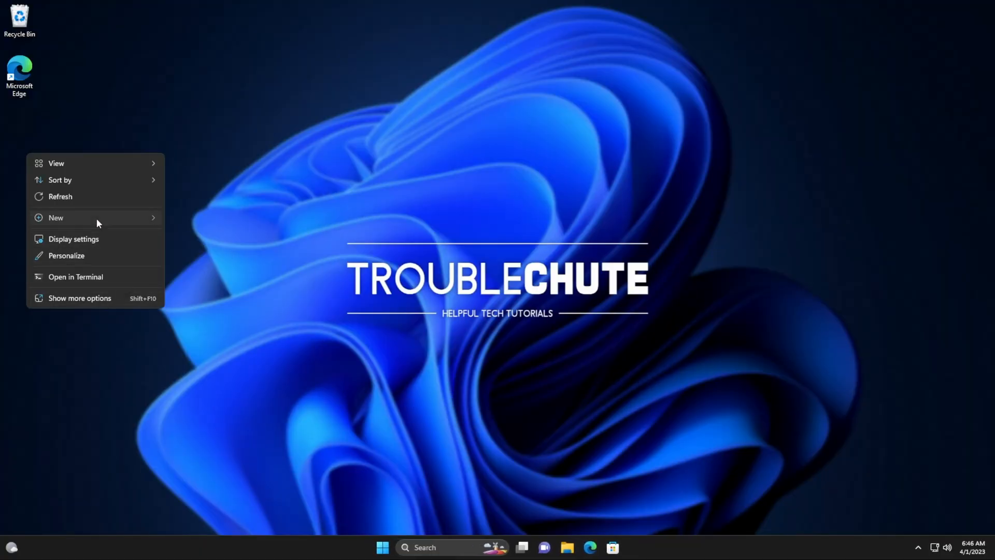
# Create restart_server.py on the desktop and open it with Notepad.
pyautogui.click(55, 218)
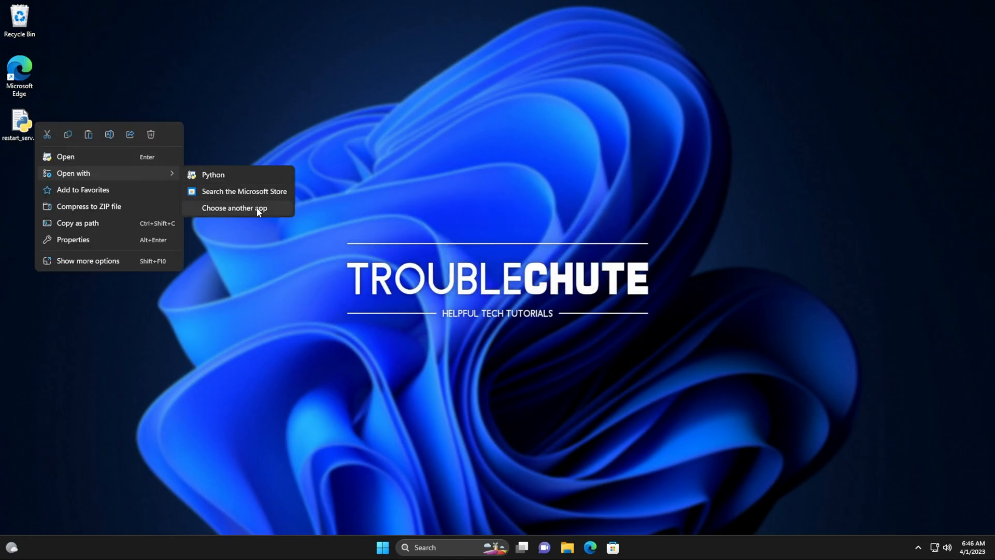
pyautogui.click(234, 207)
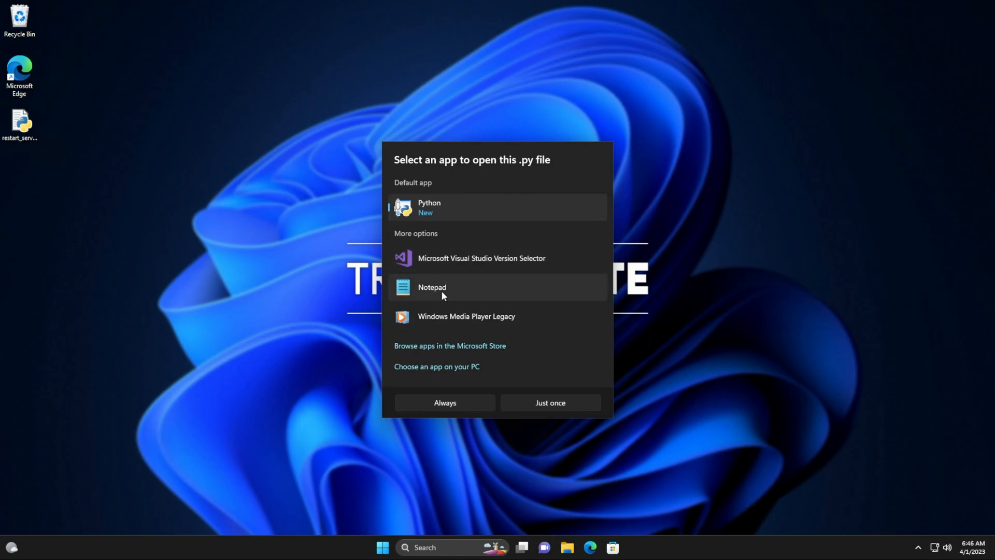
pyautogui.click(549, 402)
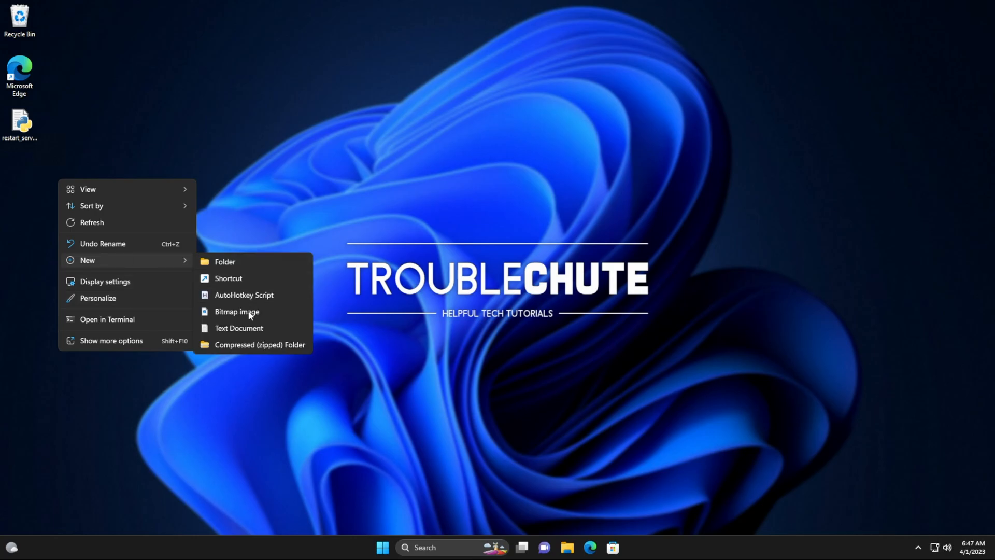
# Create index.html with the Restart Computer page in Notepad and close it.
pyautogui.click(238, 328)
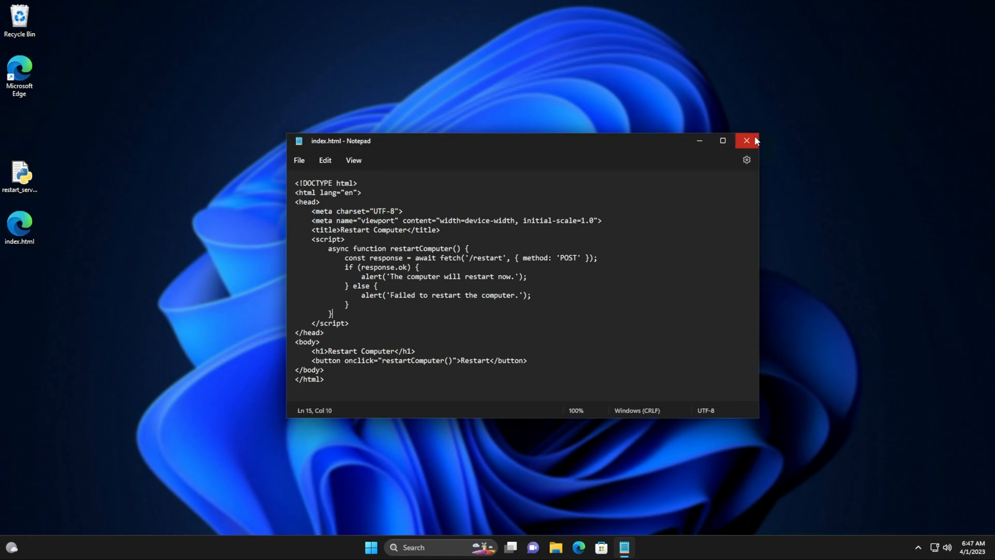
pyautogui.click(747, 140)
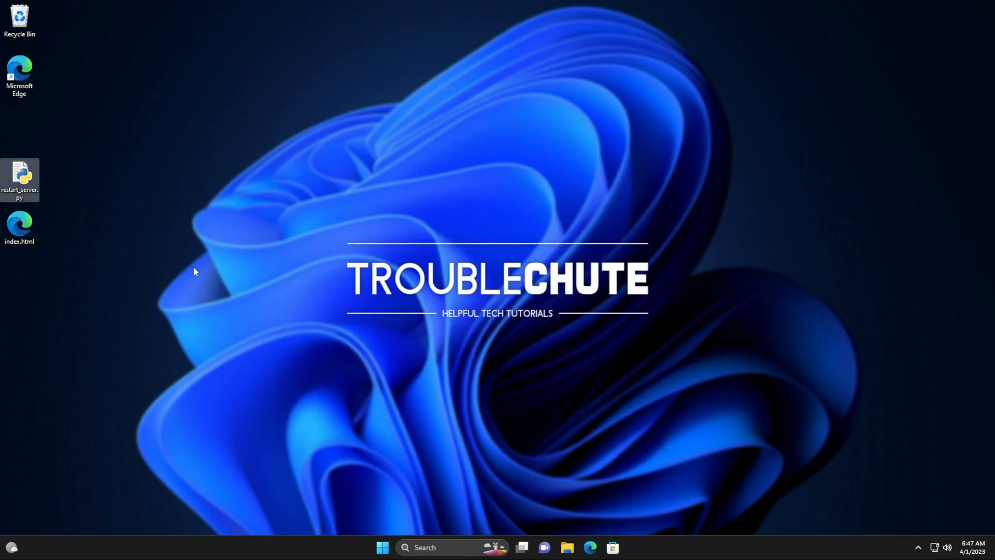
pyautogui.moveTo(203, 283)
pyautogui.write('p')
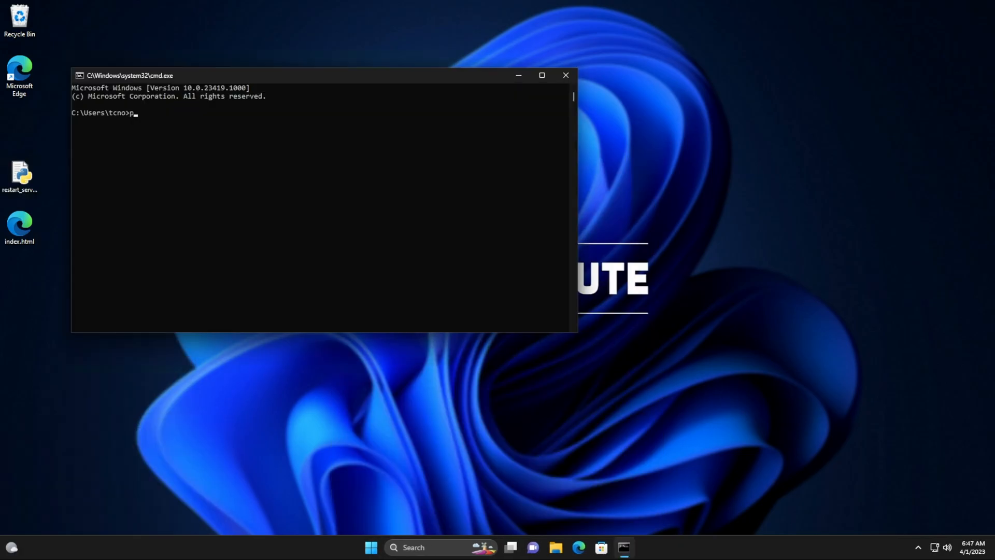
# Install Flask for Python with pip in the Command Prompt.
pyautogui.write('ip install Flash')
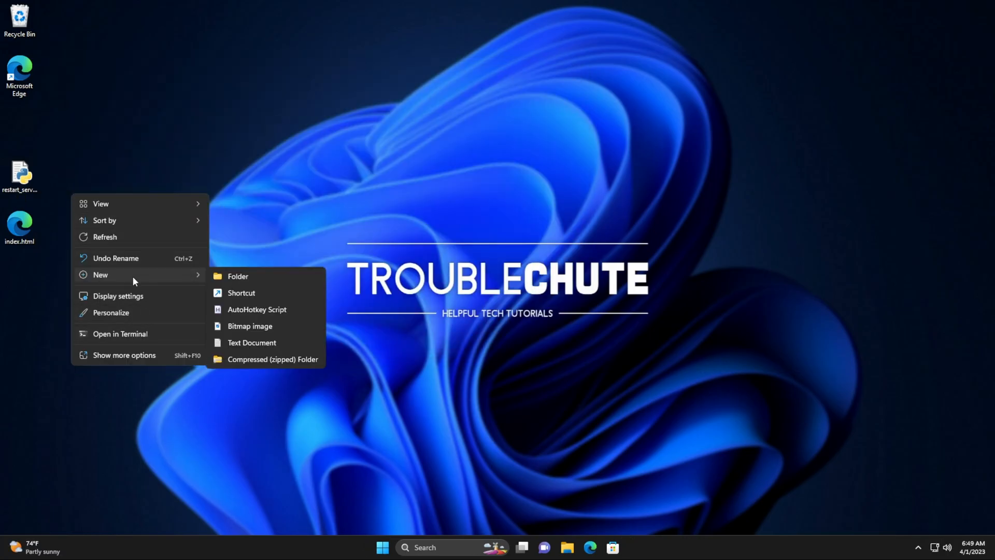
# Create a templates folder for index.html and run restart_server.py as a Flask server on 127.0.0.1:5000.
pyautogui.click(239, 276)
pyautogui.write('templates')
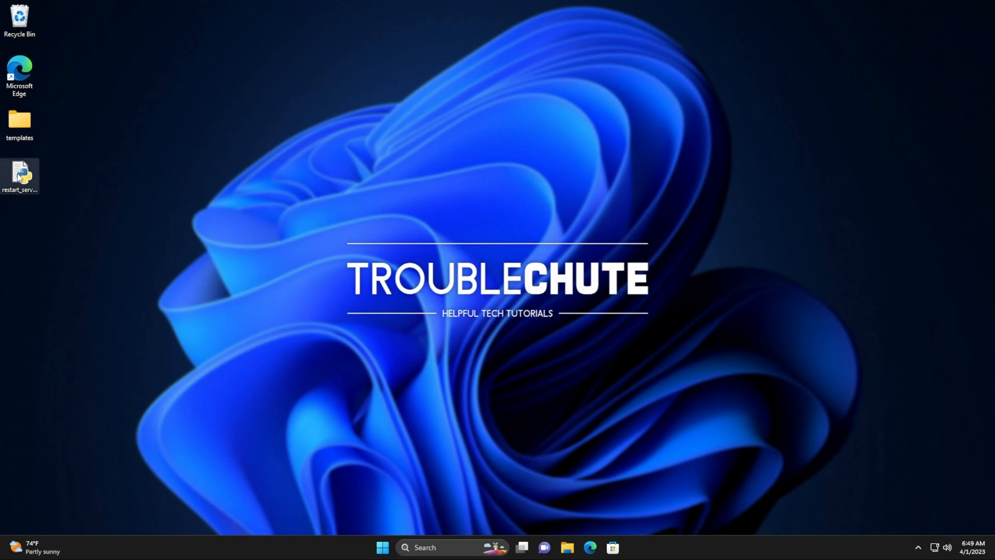
pyautogui.doubleClick(20, 176)
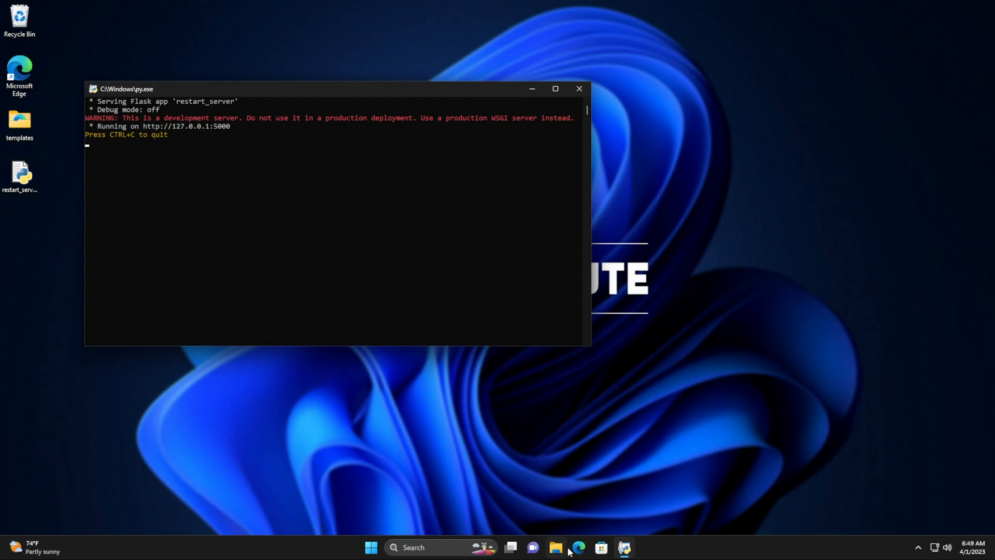
# Load the local Restart Computer page from 127.0.0.1:5000 in Microsoft Edge.
pyautogui.click(576, 547)
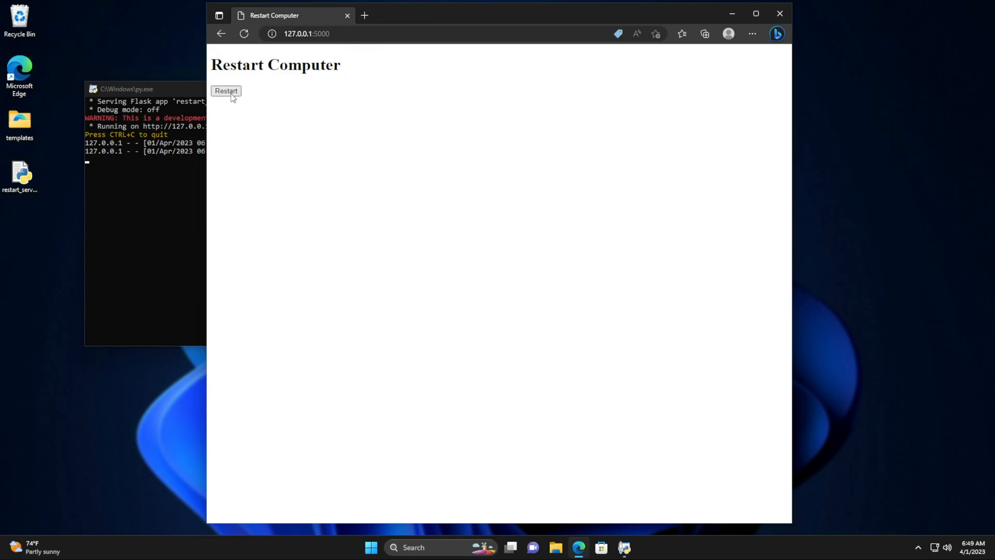
pyautogui.moveTo(353, 183)
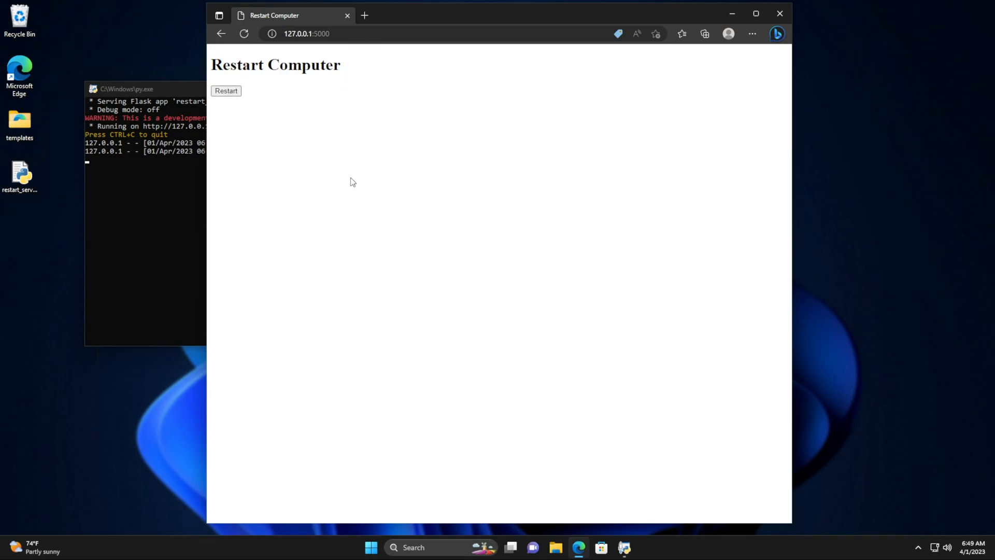
pyautogui.click(307, 33)
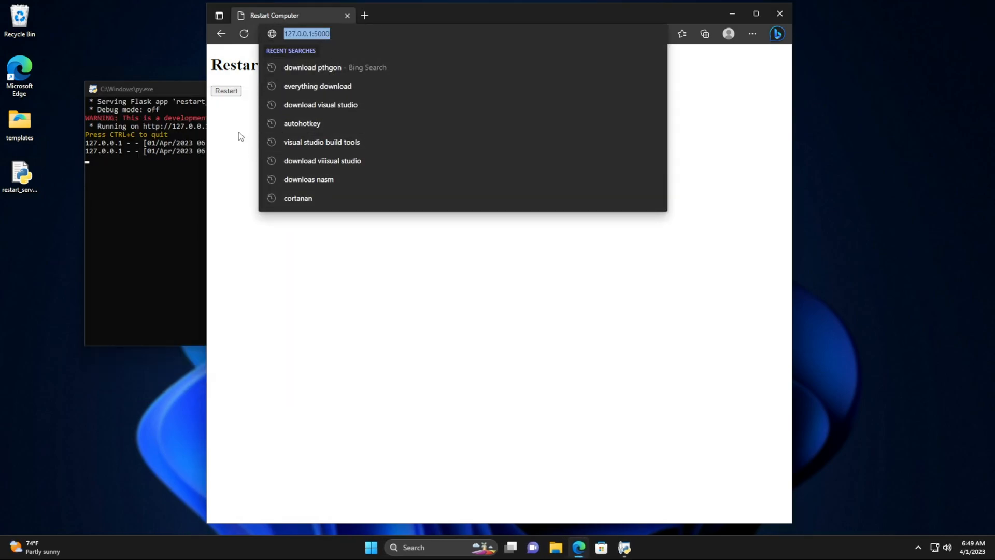
pyautogui.moveTo(454, 272)
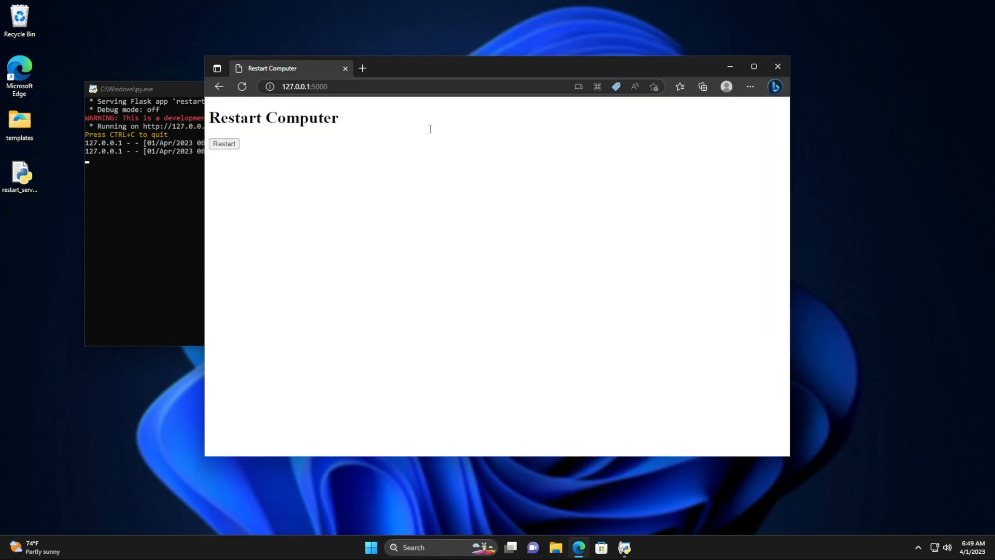
pyautogui.moveTo(450, 248)
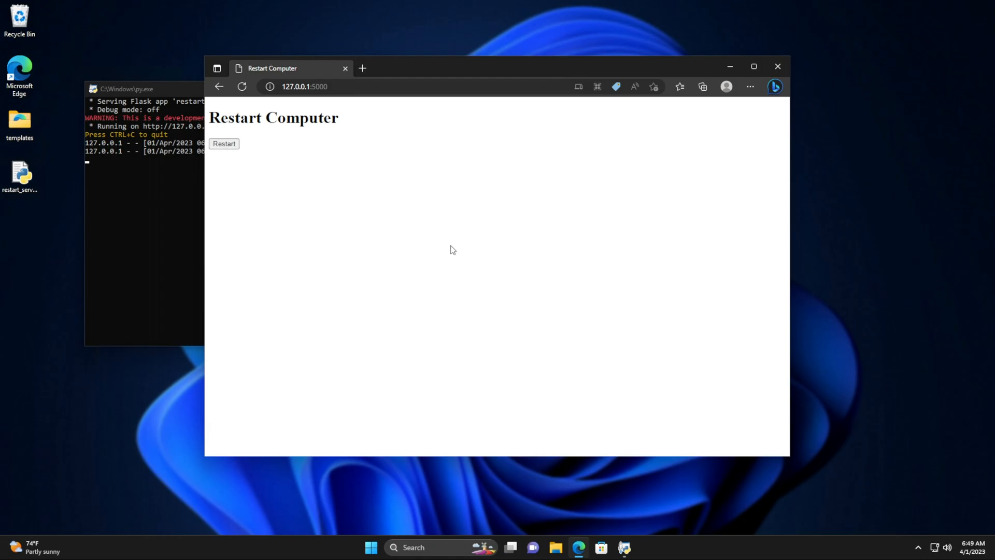
pyautogui.moveTo(381, 266)
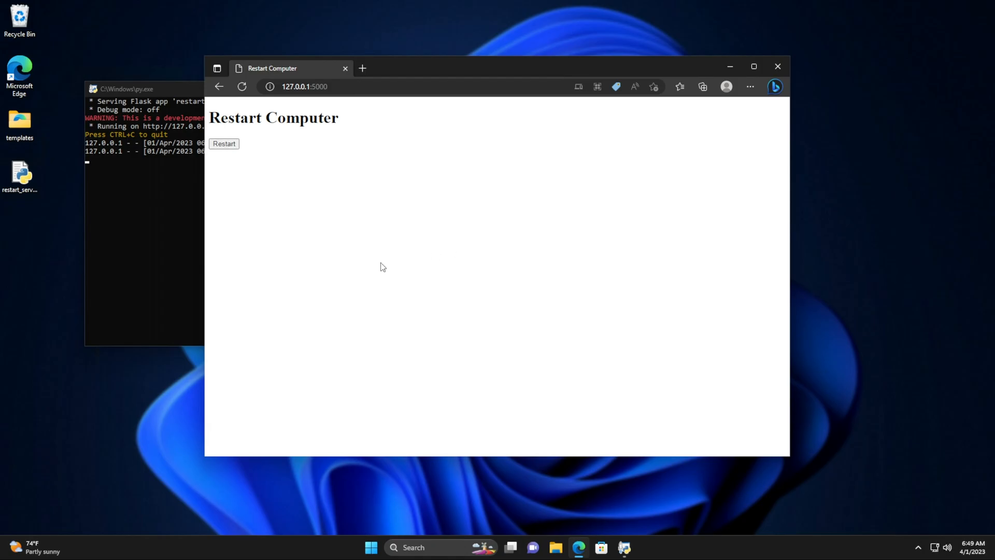
# Reboot Windows from the page's Restart button and sign back in to the desktop.
pyautogui.click(224, 143)
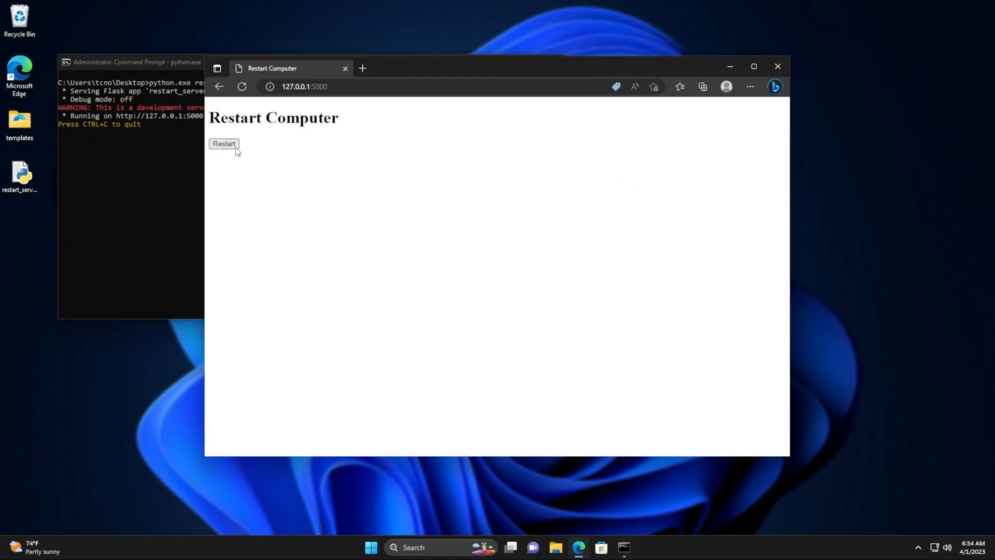
pyautogui.click(224, 143)
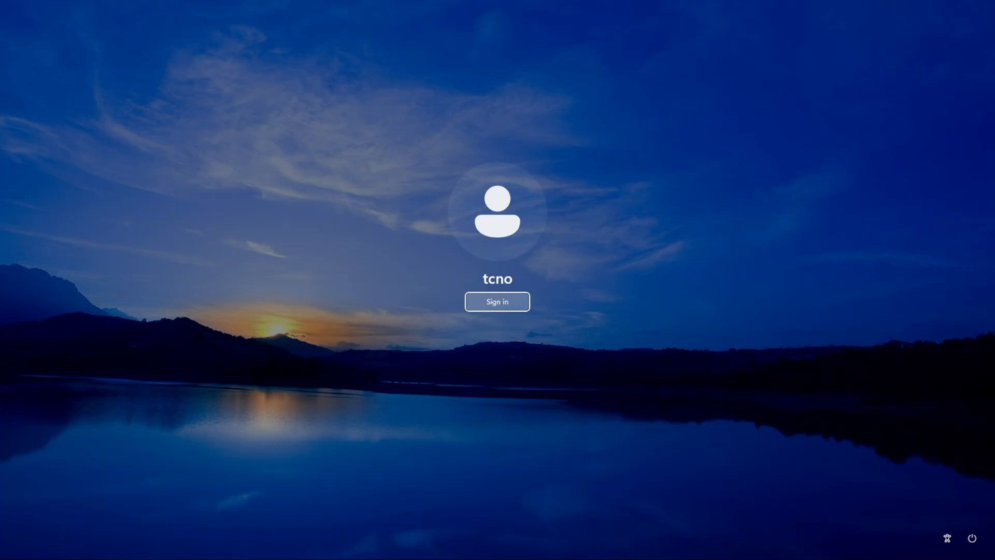
pyautogui.click(497, 301)
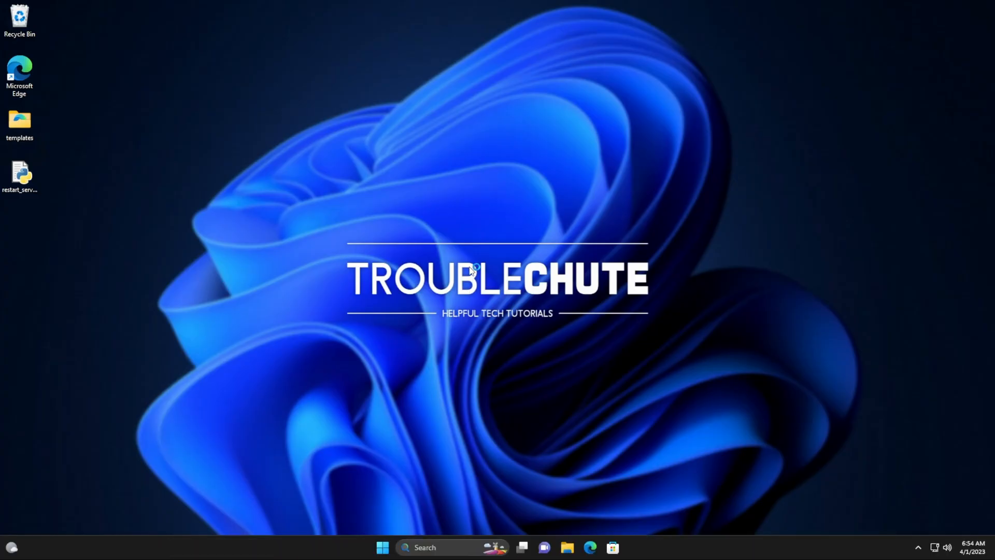